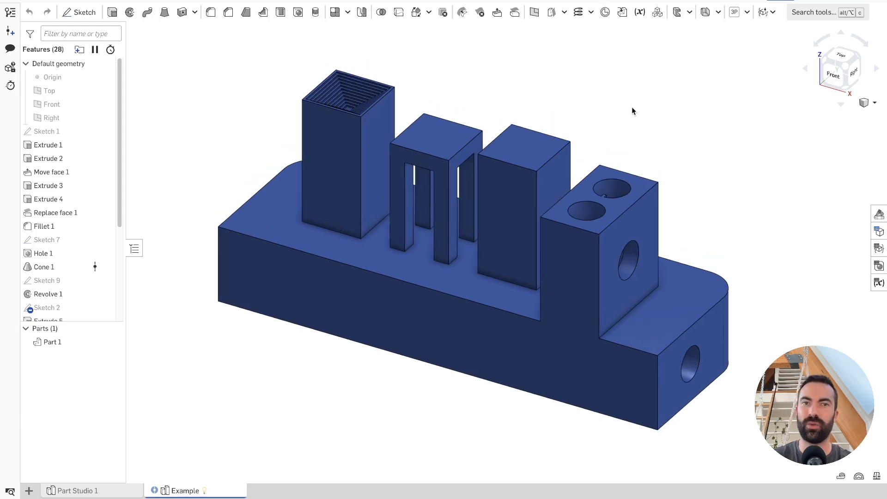
pyautogui.moveTo(263, 72)
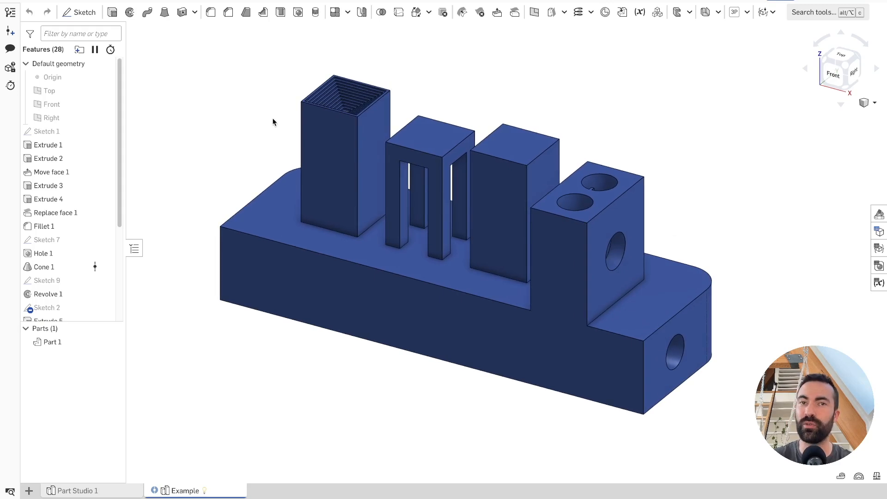
pyautogui.moveTo(279, 138)
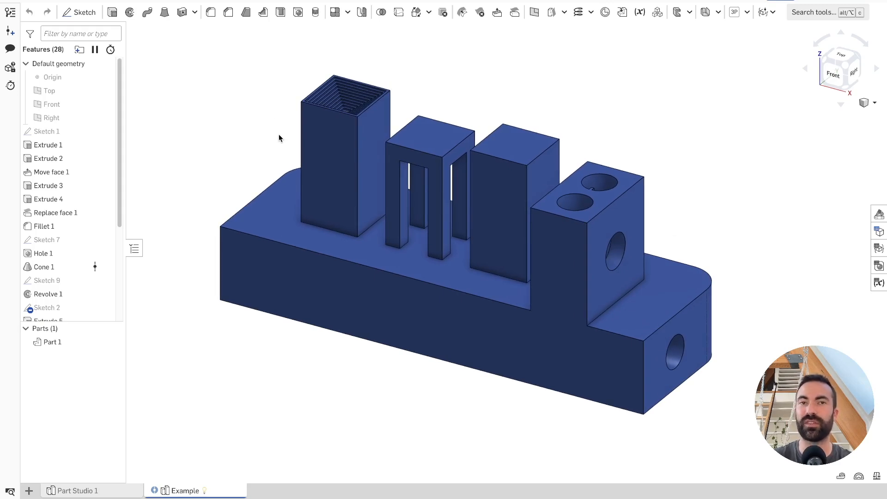
pyautogui.moveTo(257, 126)
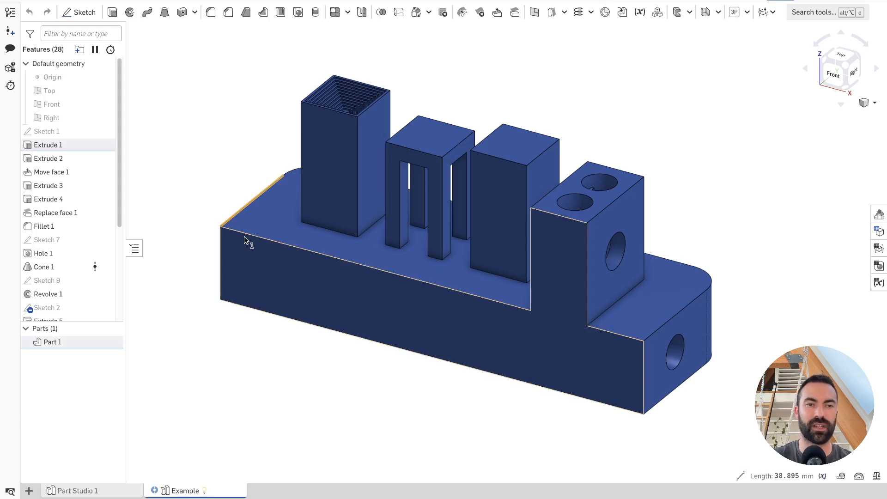
# Step: Probe the base's front face and the tower face, listing other entities under that spot
pyautogui.click(56, 212)
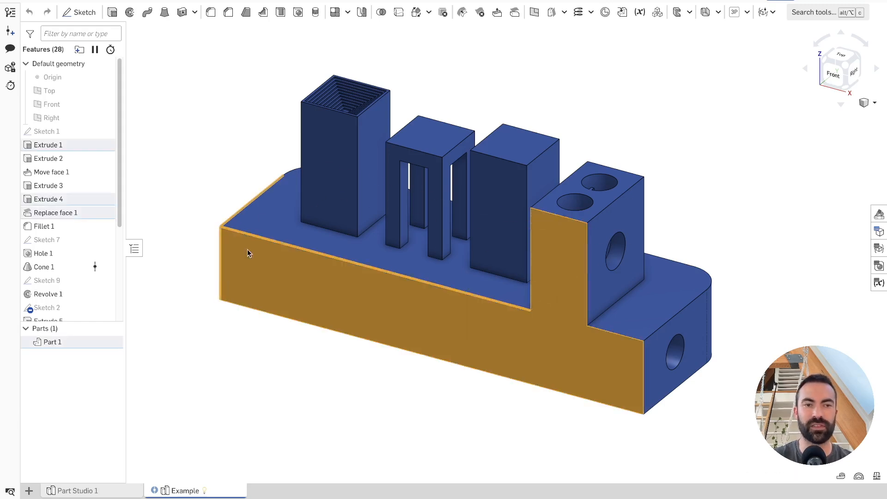
pyautogui.moveTo(310, 179)
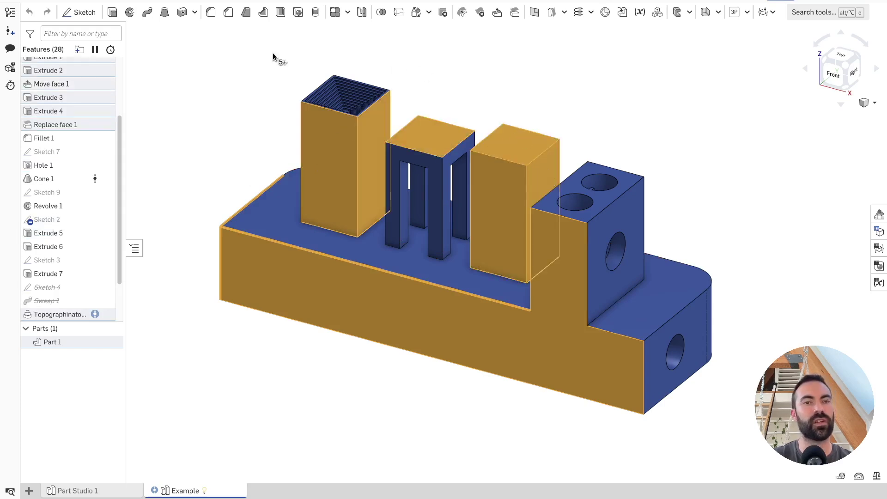
pyautogui.moveTo(214, 63)
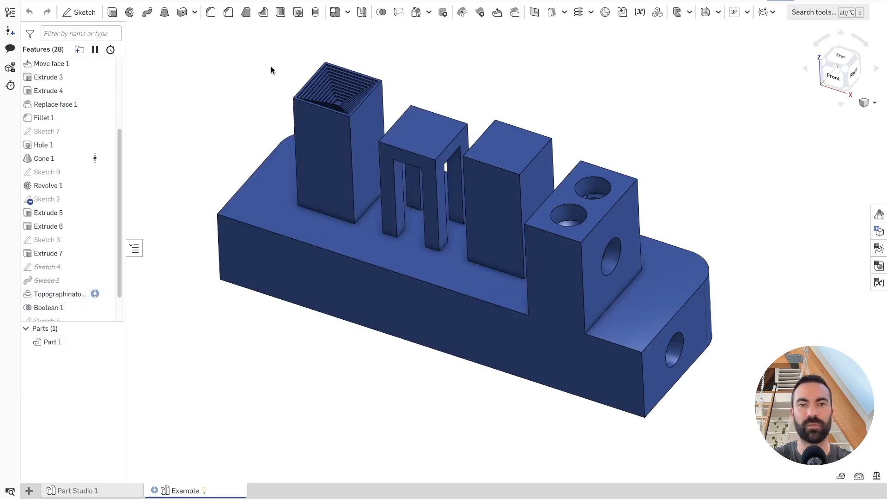
pyautogui.moveTo(247, 62)
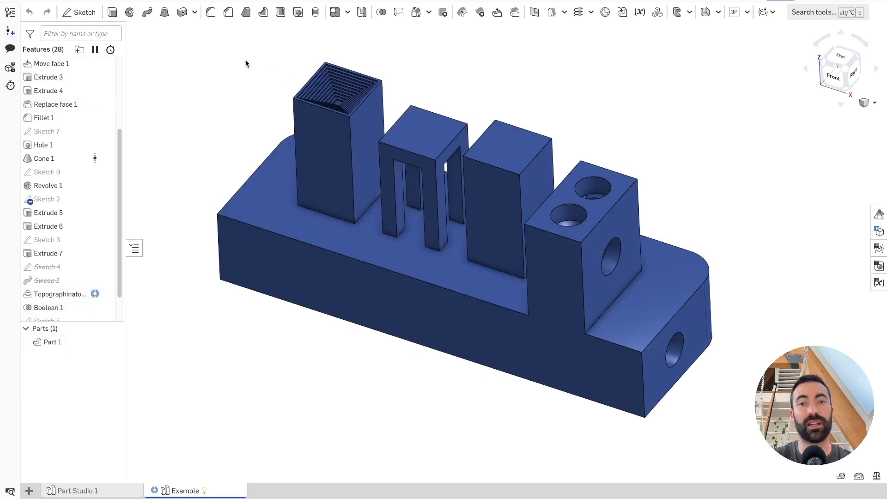
pyautogui.scroll(-3)
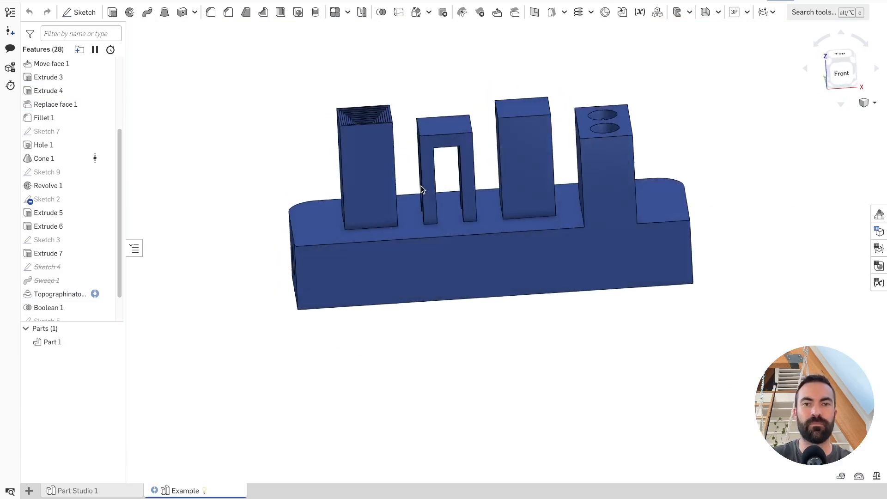
pyautogui.click(52, 342)
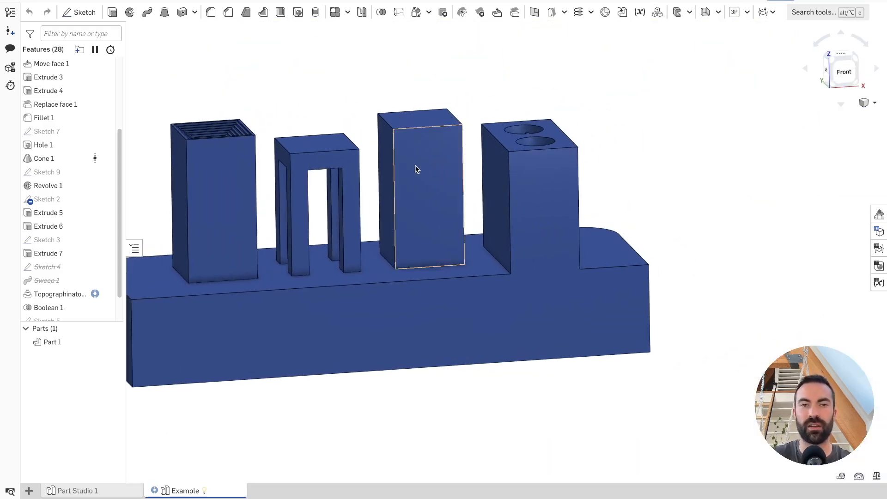
pyautogui.moveTo(419, 166)
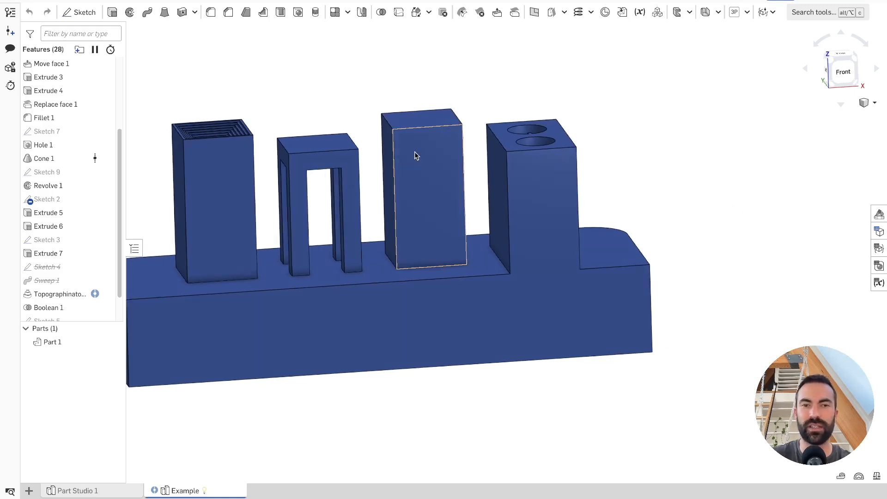
pyautogui.rightClick(416, 155)
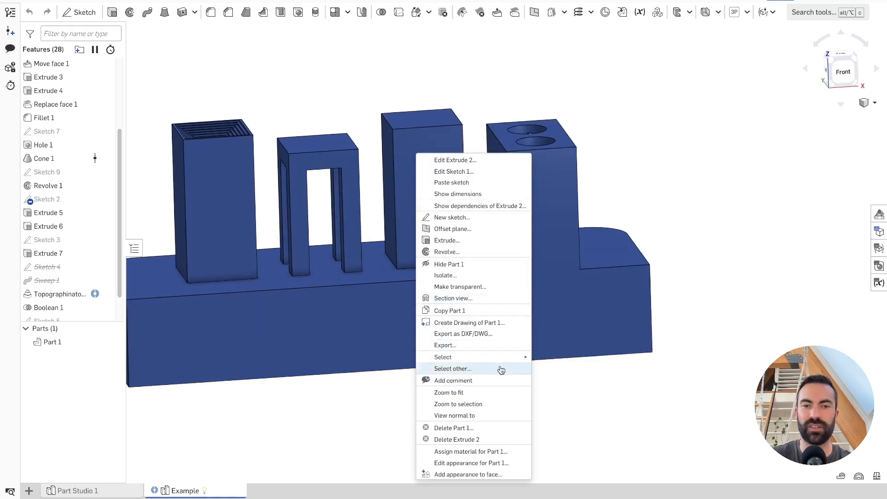
pyautogui.click(453, 369)
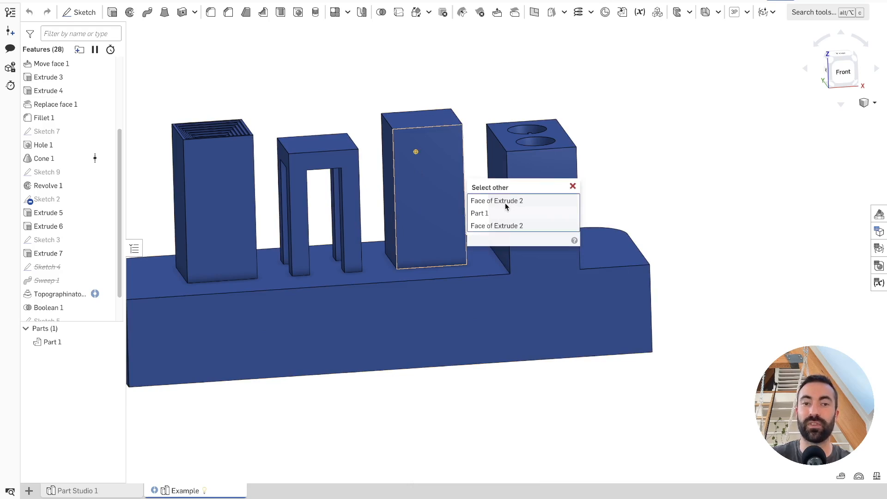
pyautogui.moveTo(513, 204)
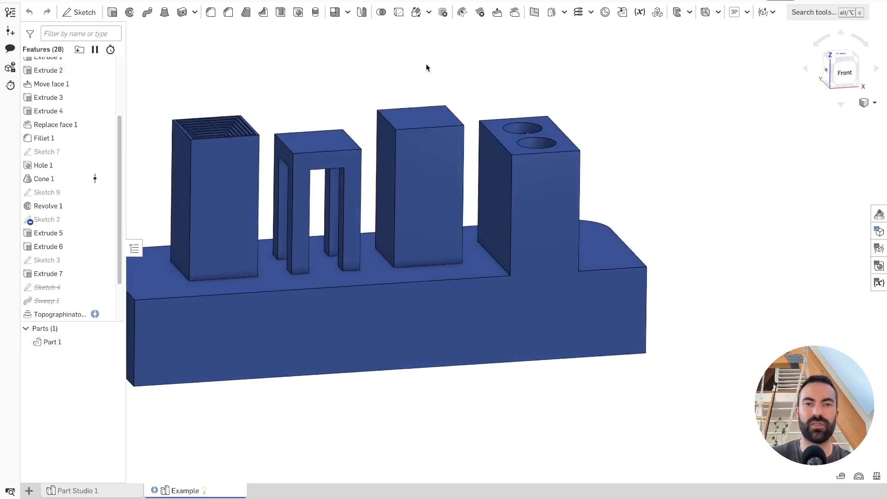
pyautogui.moveTo(429, 67)
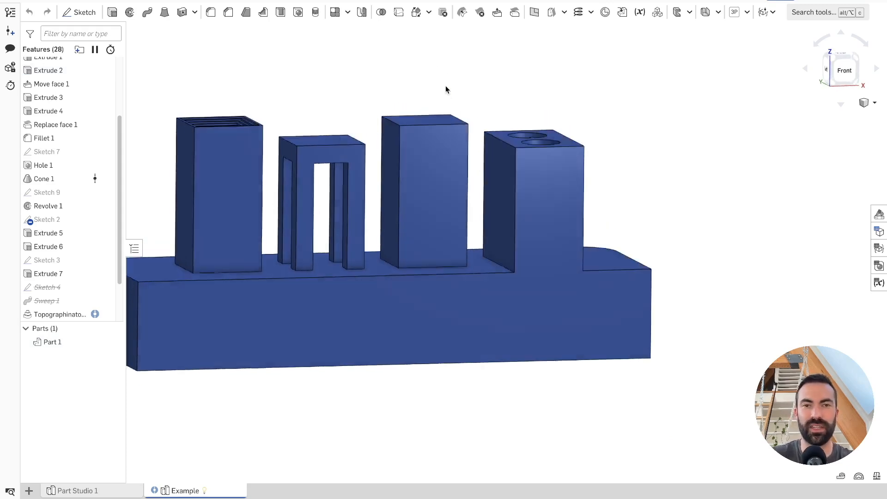
pyautogui.moveTo(446, 90); pyautogui.dragTo(421, 160)
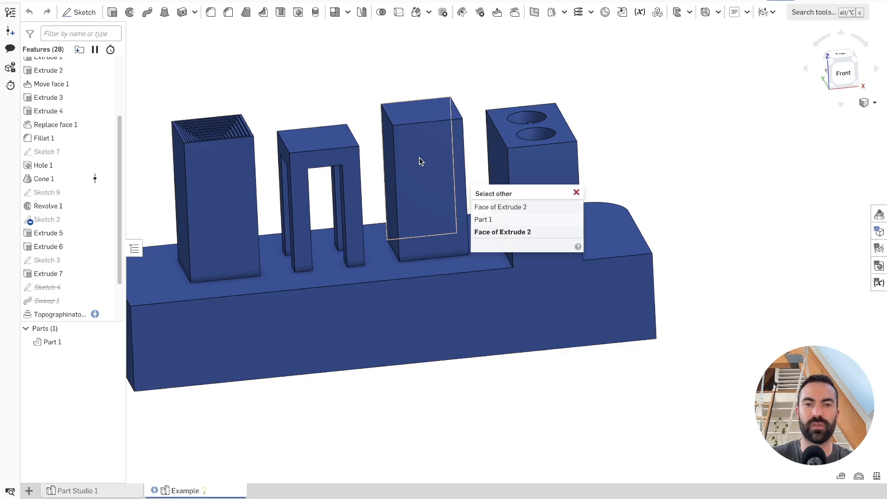
pyautogui.click(501, 207)
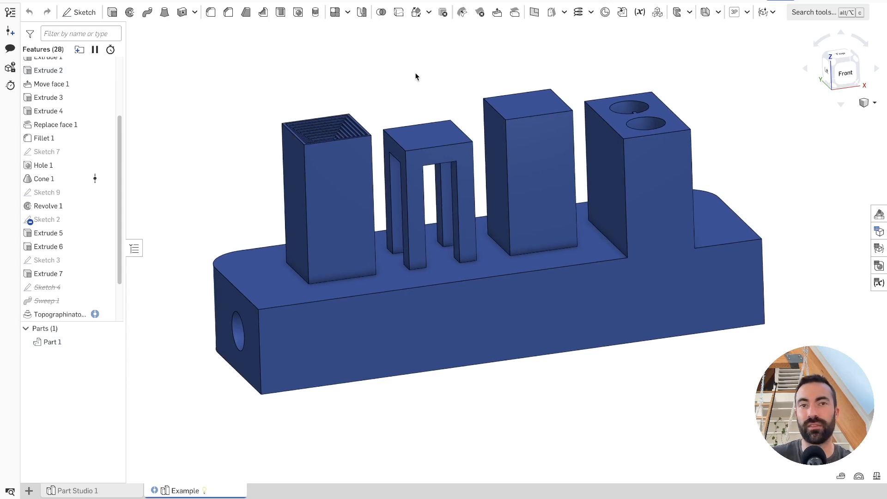
pyautogui.moveTo(875, 107)
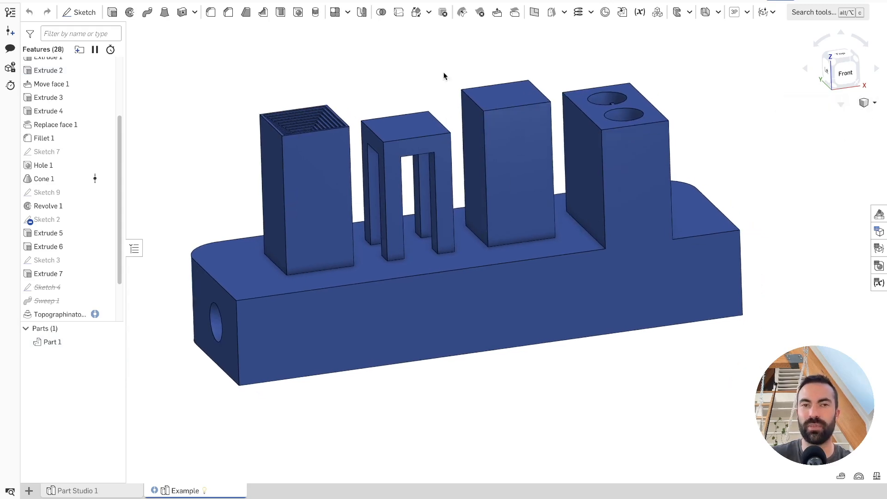
pyautogui.moveTo(875, 106)
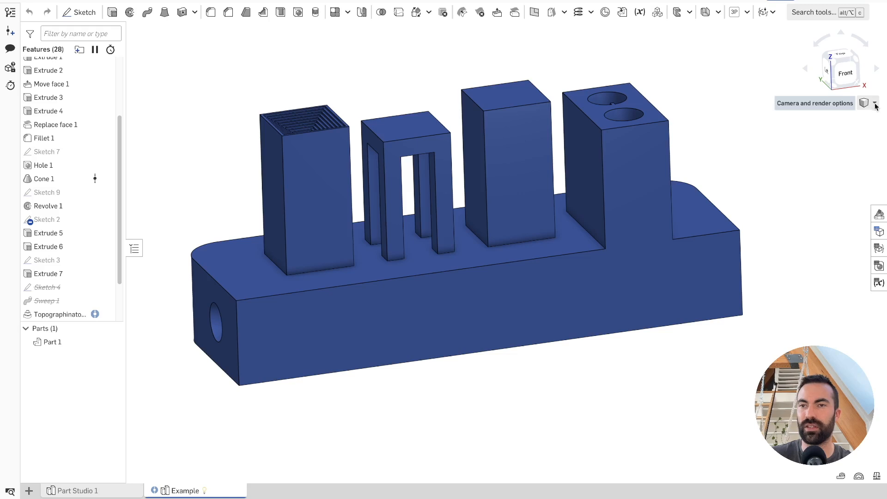
# Step: Set the render mode to Hidden edges visible so internal holes show through the solid
pyautogui.click(876, 103)
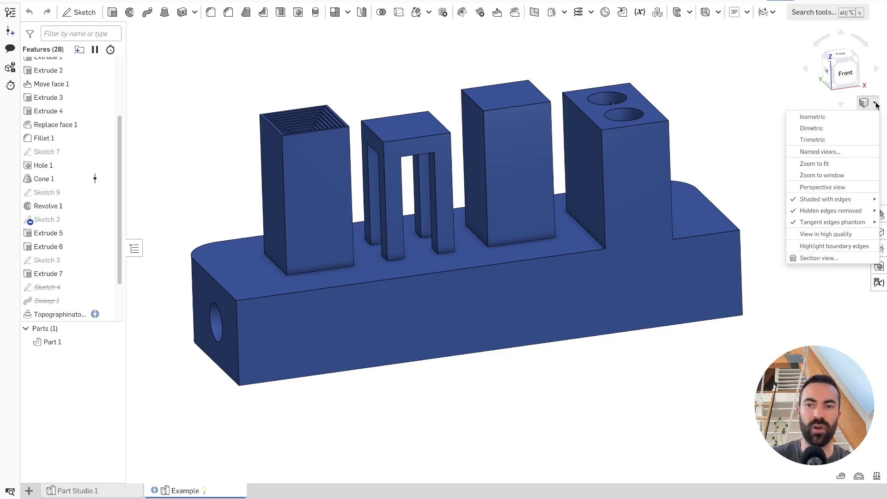
pyautogui.moveTo(831, 210)
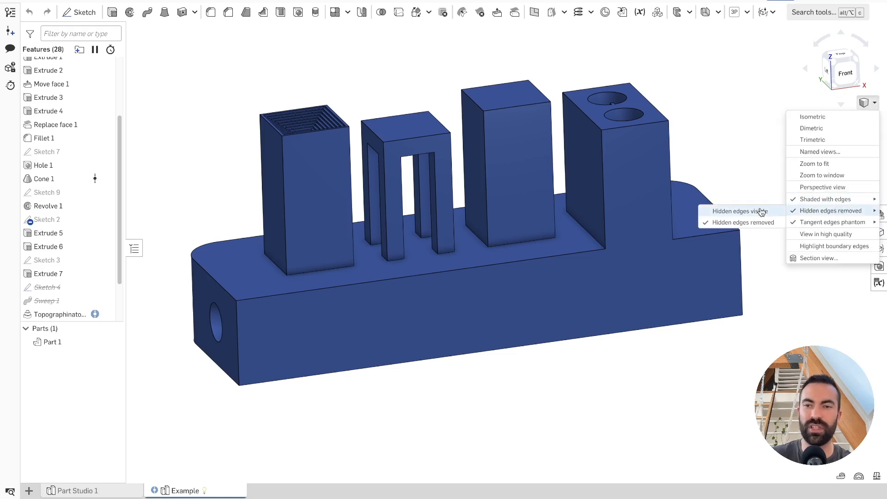
pyautogui.click(739, 211)
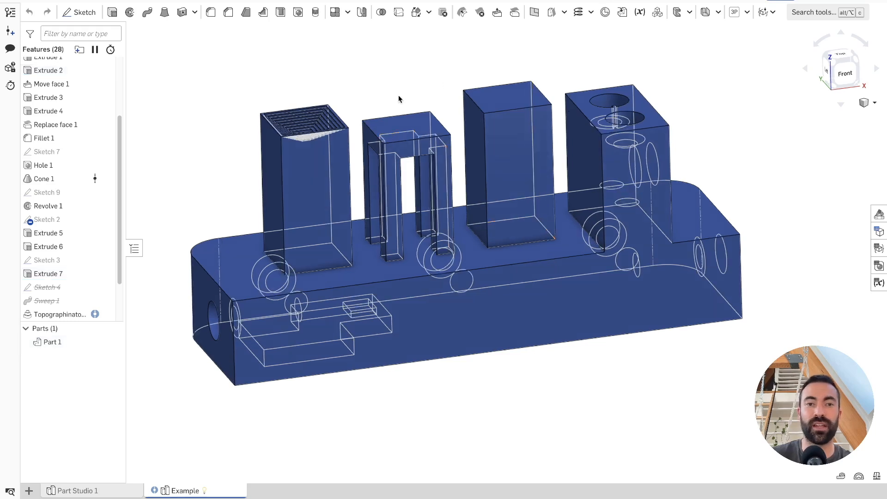
pyautogui.moveTo(406, 98)
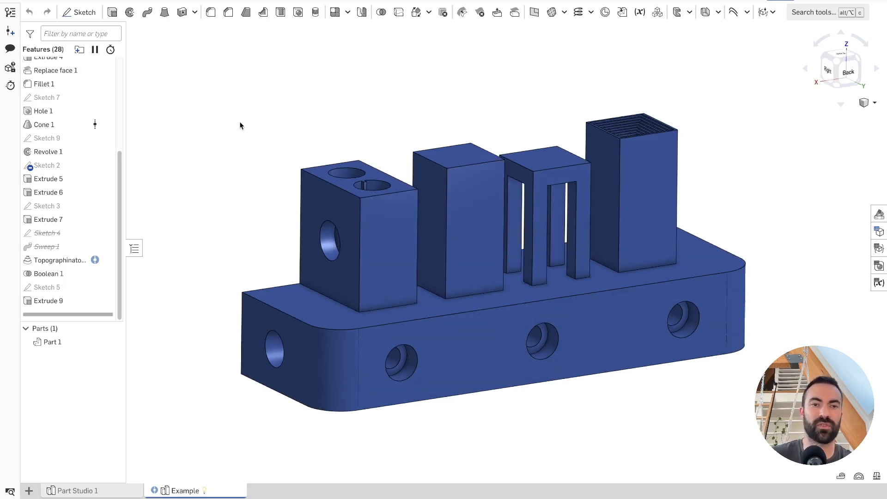
pyautogui.moveTo(140, 77)
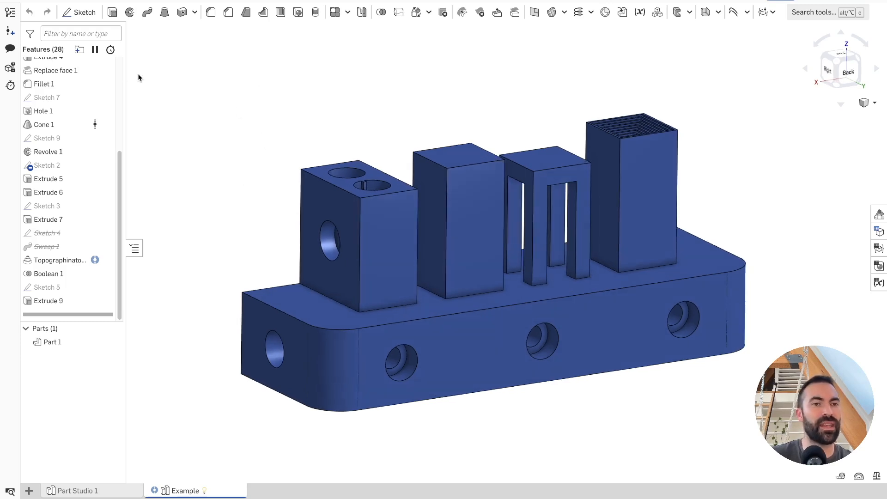
pyautogui.rightClick(140, 77)
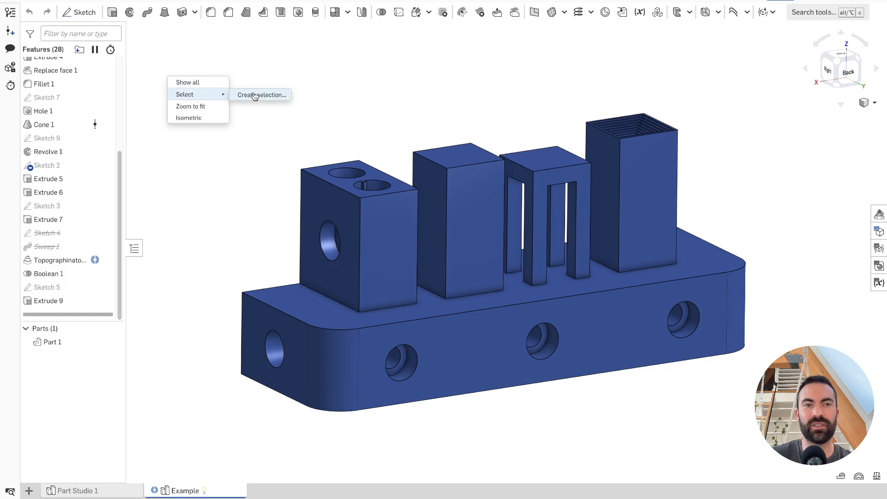
pyautogui.click(261, 95)
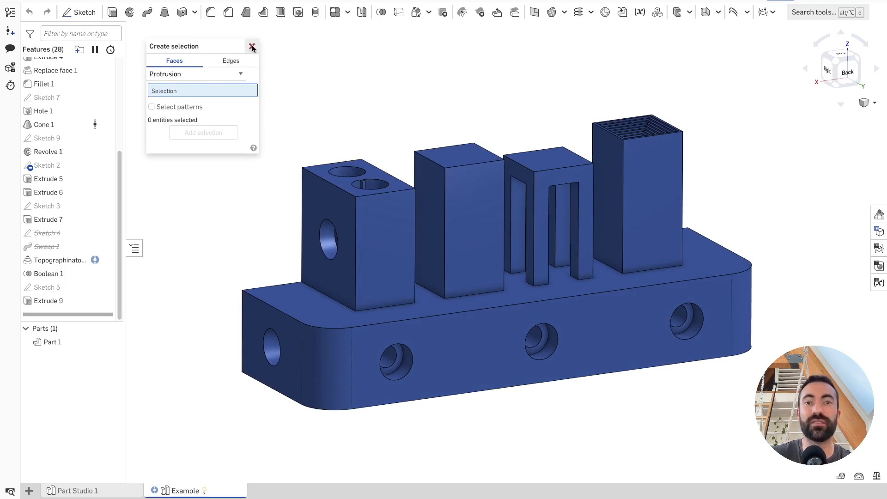
pyautogui.click(252, 46)
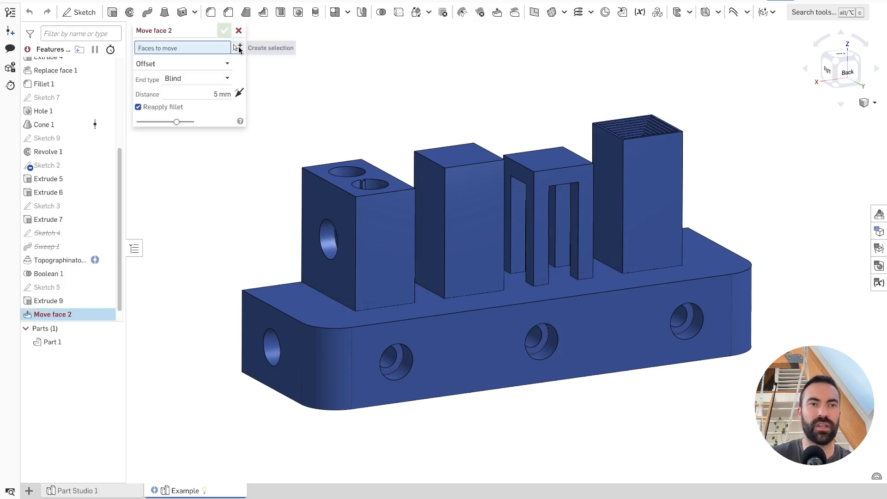
pyautogui.click(238, 46)
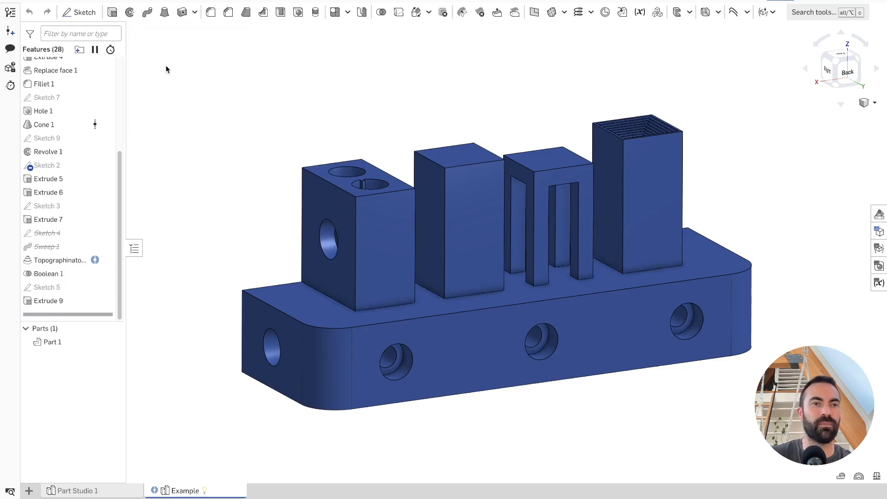
pyautogui.rightClick(188, 55)
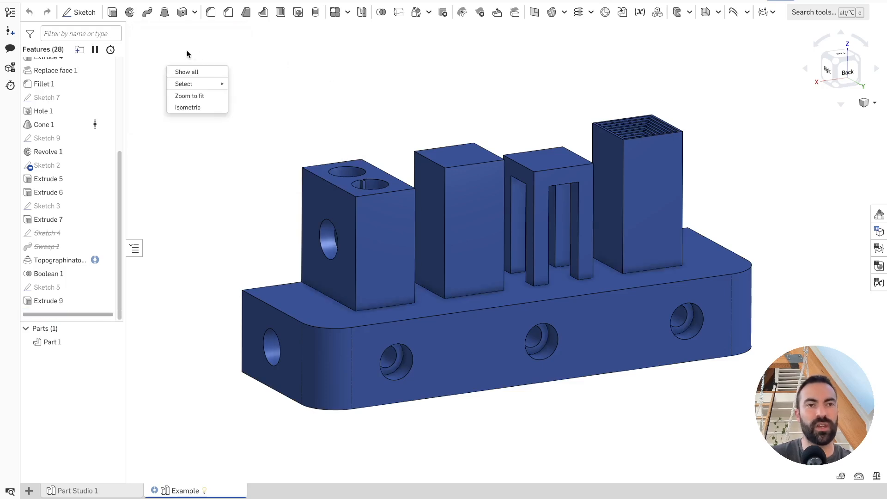
pyautogui.moveTo(184, 84)
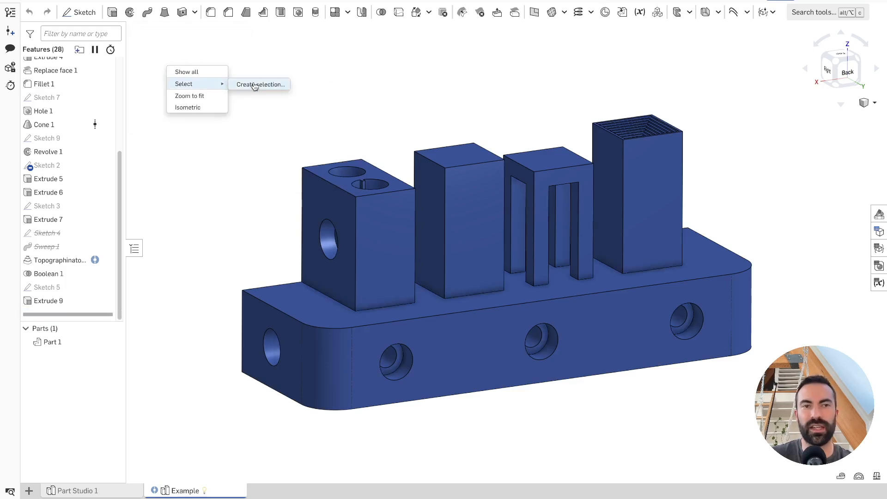
pyautogui.click(261, 84)
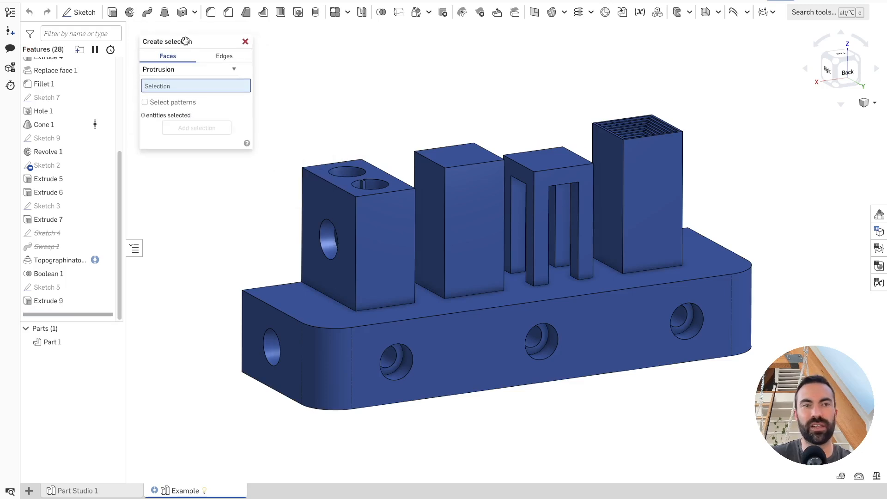
pyautogui.click(245, 42)
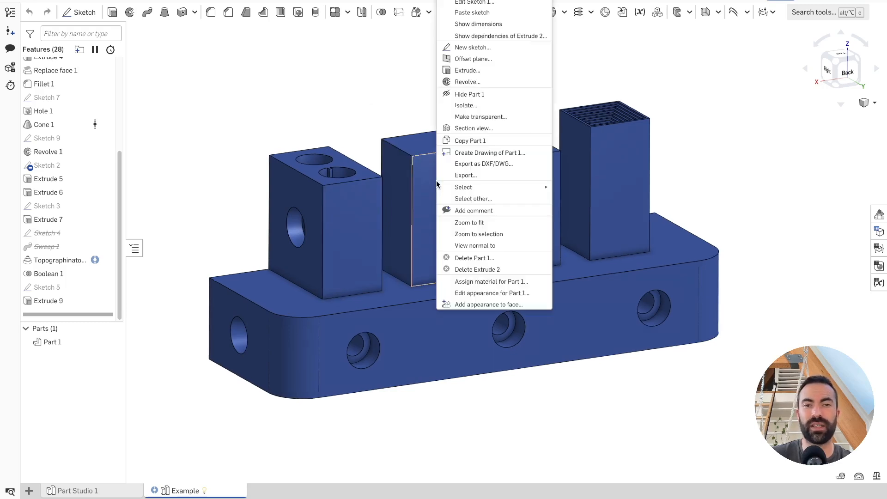
pyautogui.moveTo(464, 187)
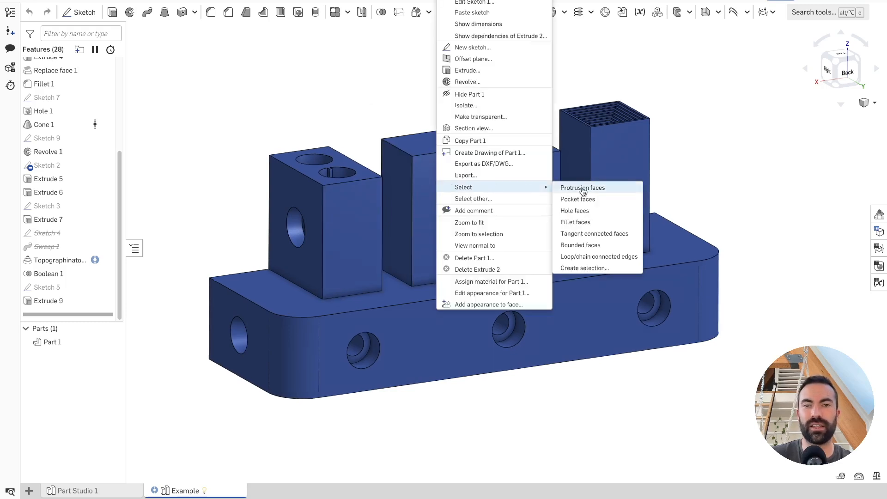
pyautogui.moveTo(584, 197)
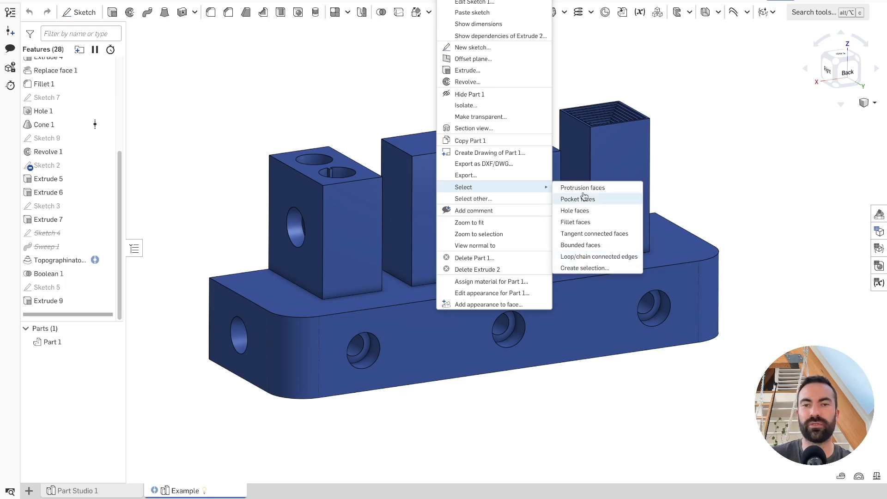
pyautogui.moveTo(594, 233)
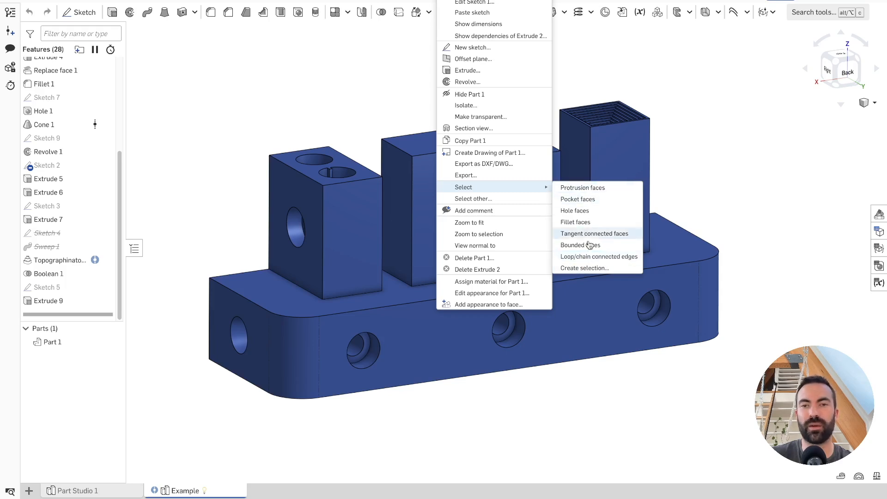
pyautogui.click(584, 268)
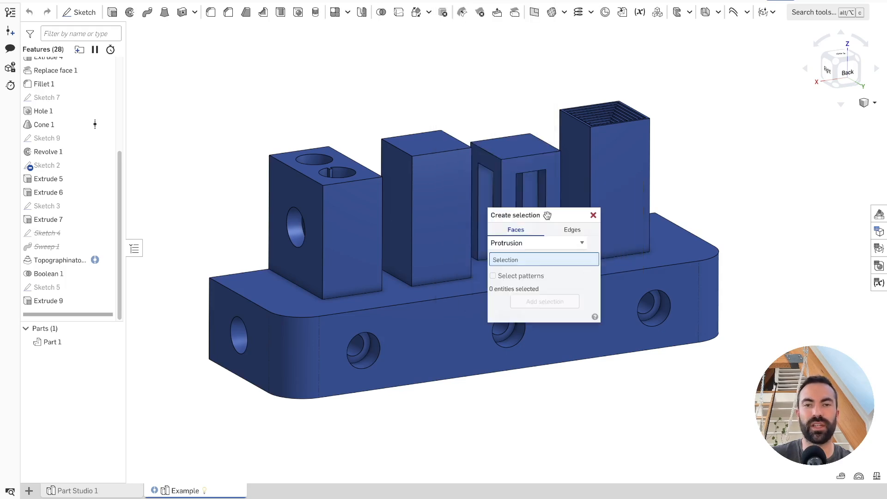
pyautogui.moveTo(515, 216); pyautogui.dragTo(173, 42)
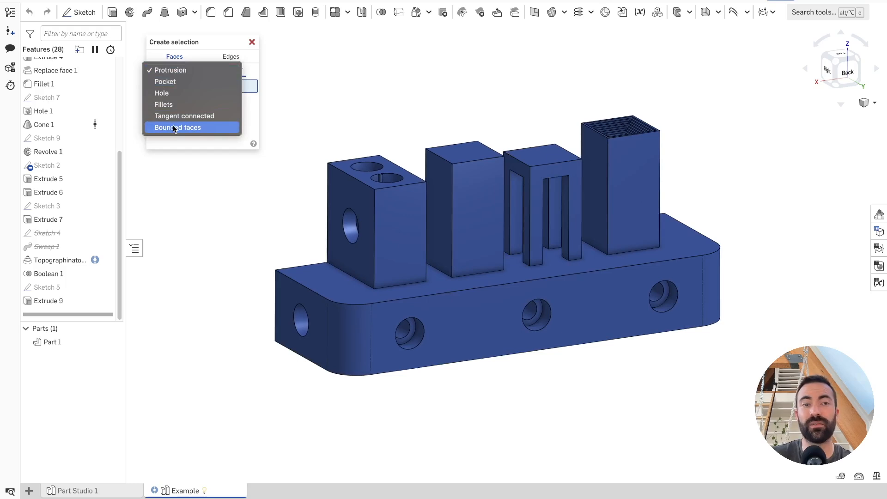
pyautogui.moveTo(176, 72)
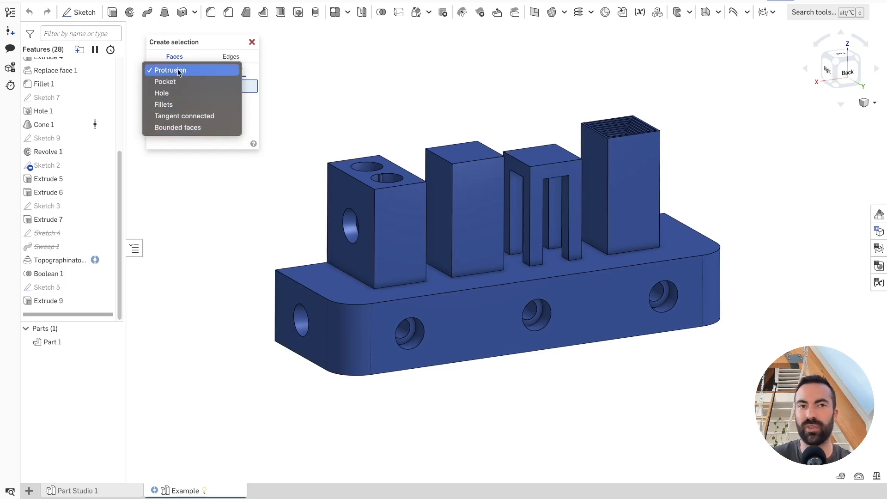
pyautogui.click(171, 70)
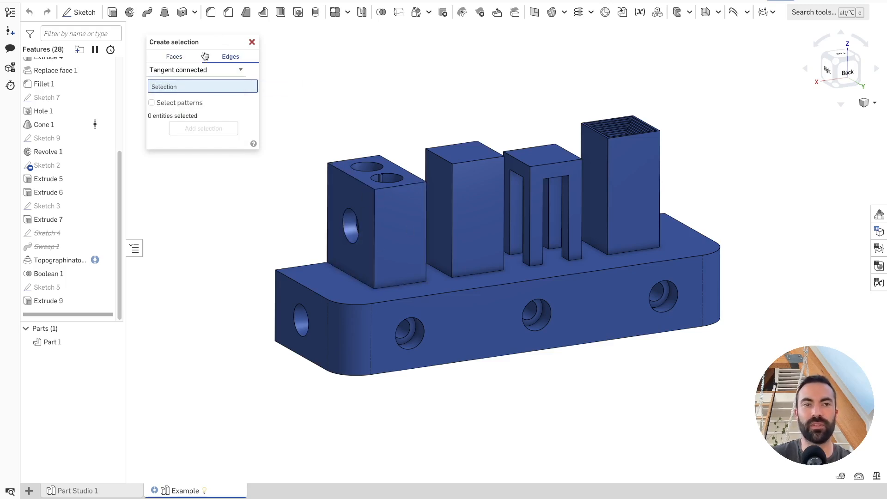
pyautogui.click(230, 56)
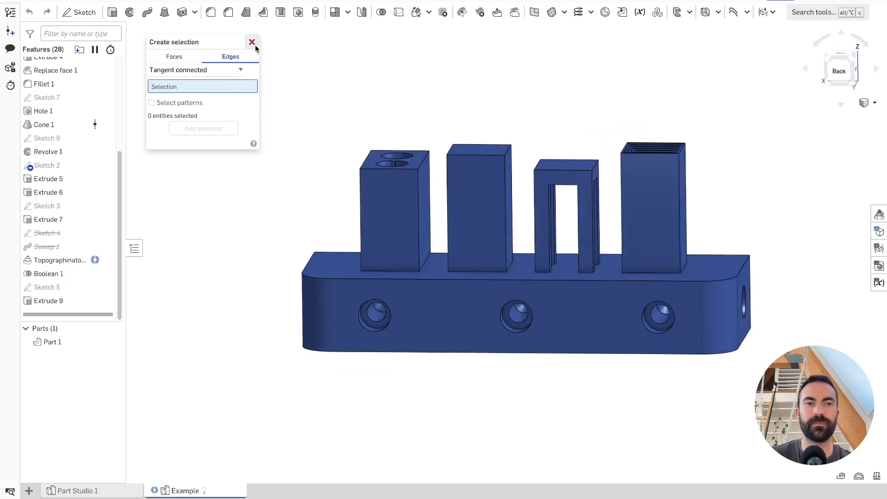
pyautogui.click(251, 41)
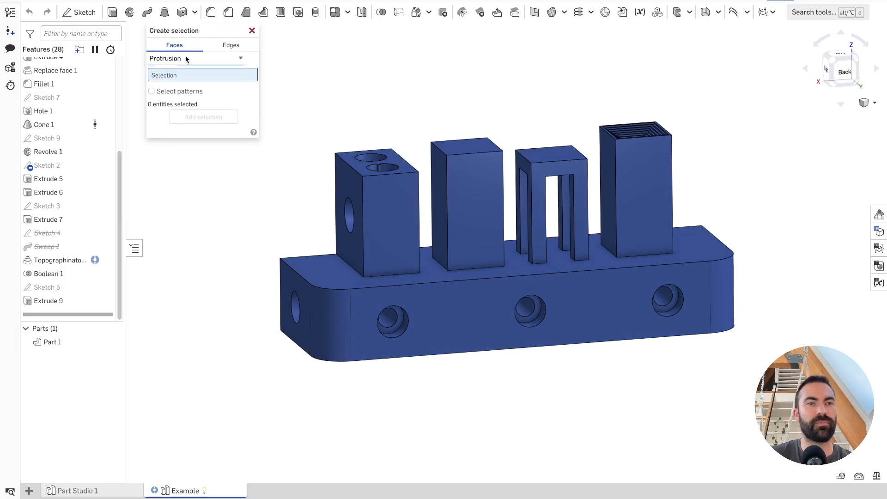
pyautogui.click(195, 59)
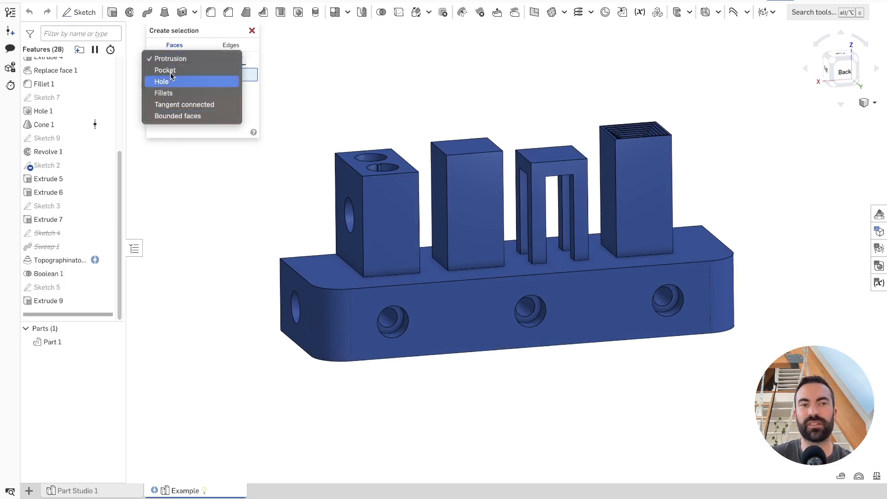
pyautogui.moveTo(174, 58)
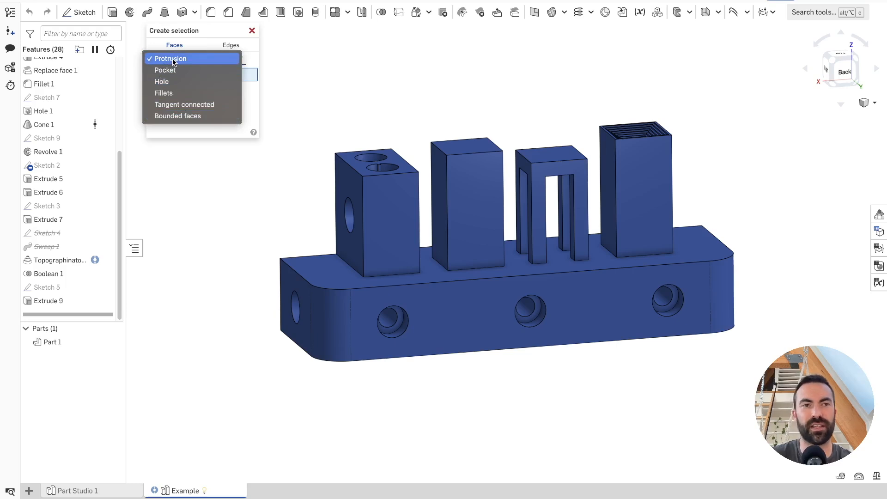
pyautogui.click(173, 59)
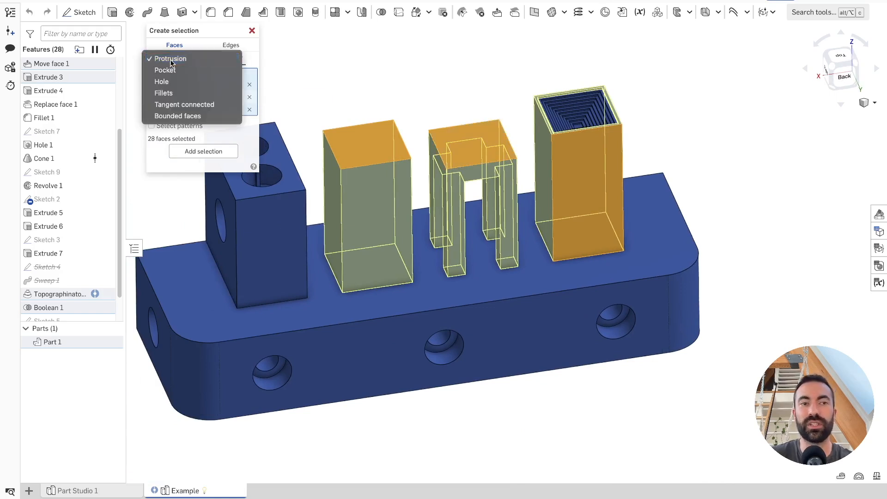
pyautogui.click(170, 59)
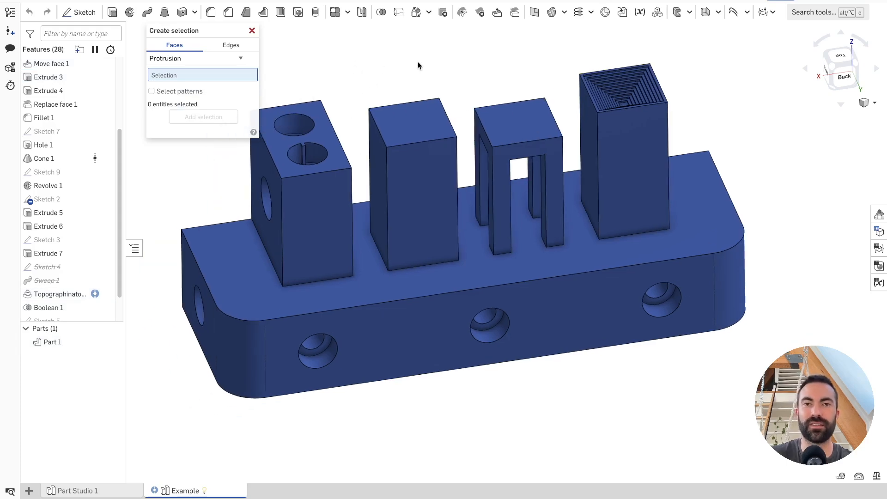
pyautogui.click(412, 196)
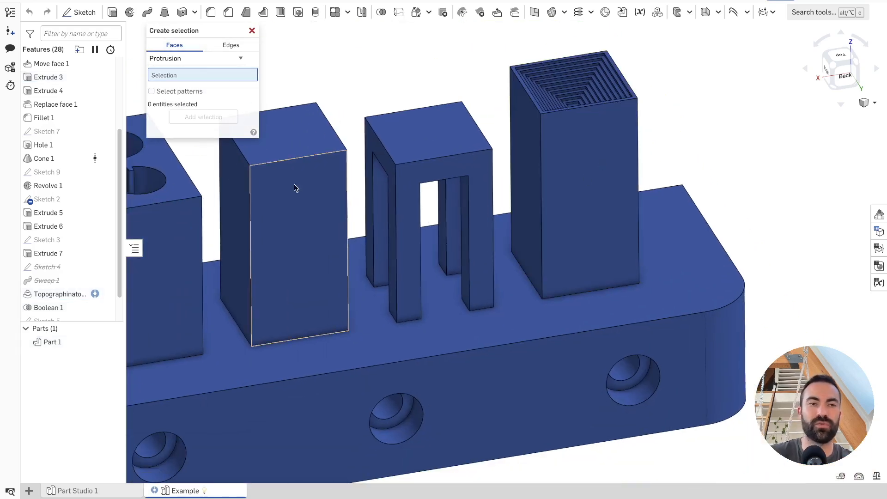
pyautogui.click(202, 58)
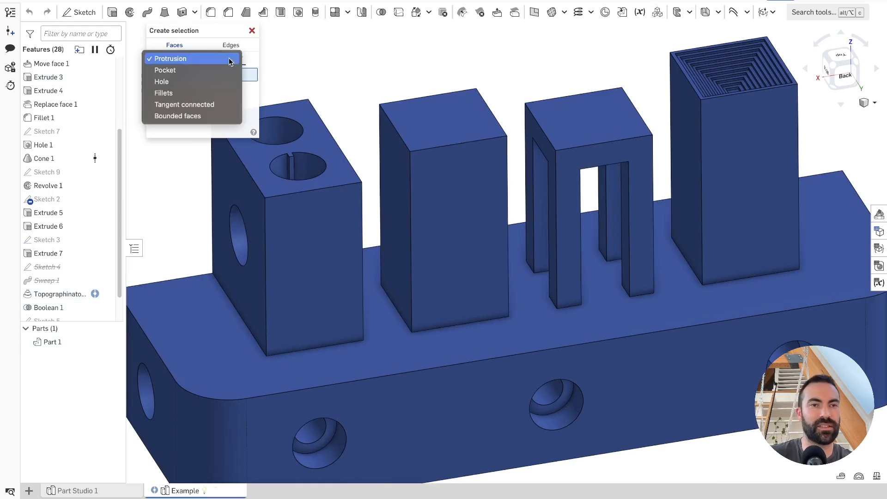
# Step: Set the Faces selection type to Pocket and view the recessed pocket under the part
pyautogui.click(165, 70)
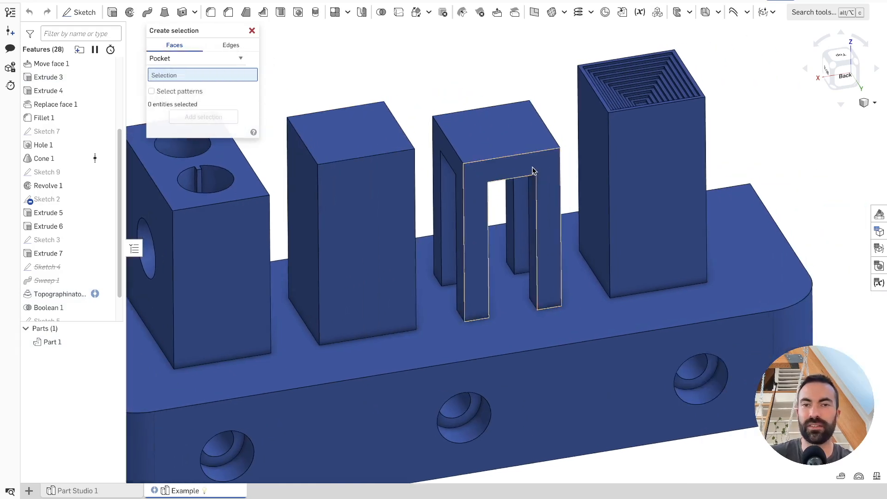
pyautogui.click(530, 170)
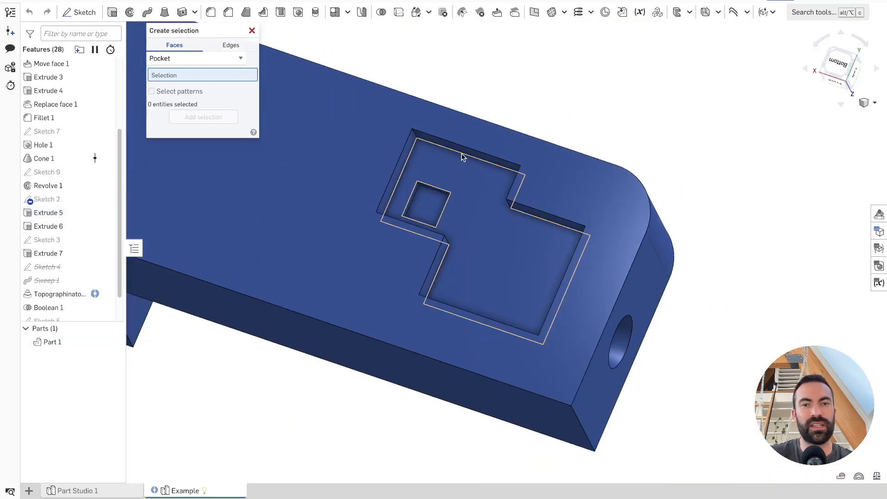
pyautogui.click(196, 59)
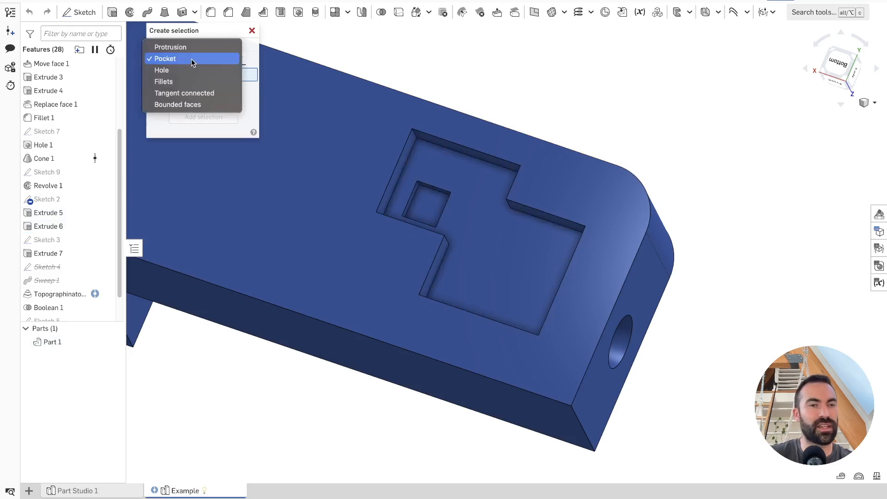
# Step: Use Hole face type with Select patterns ticked, picking a hole to gather all 24 patterned hole faces
pyautogui.click(160, 70)
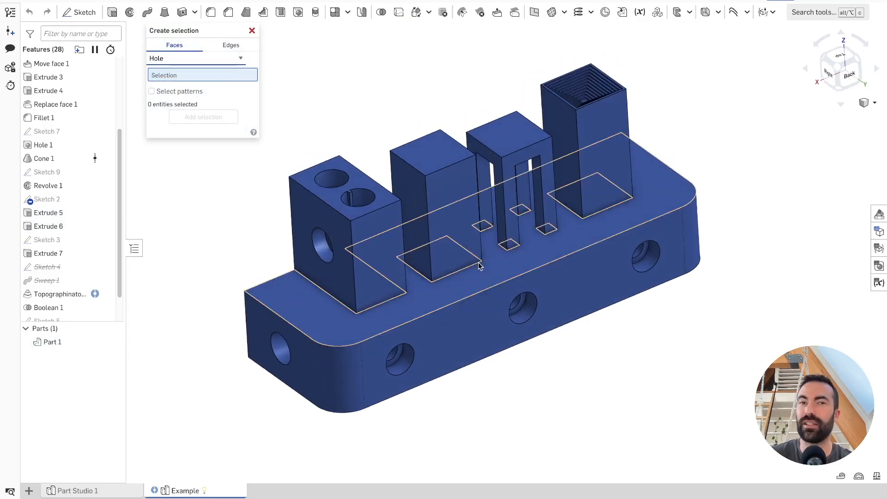
pyautogui.moveTo(480, 267); pyautogui.dragTo(379, 288)
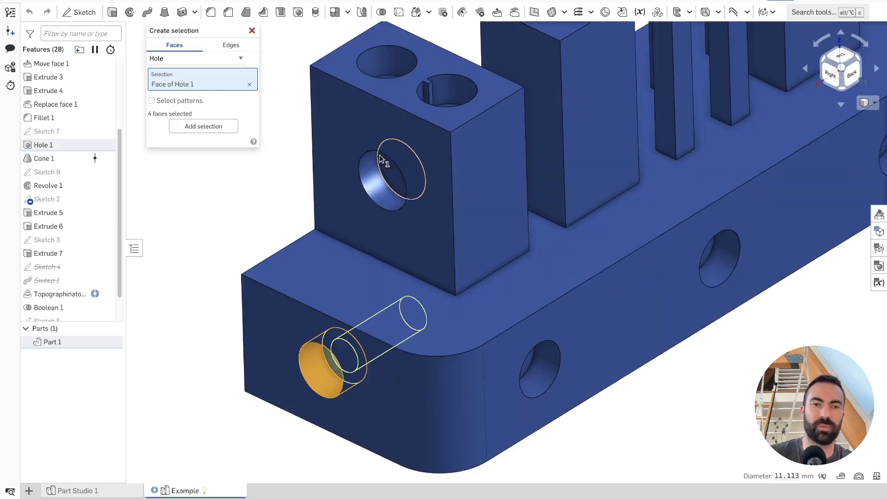
pyautogui.click(384, 175)
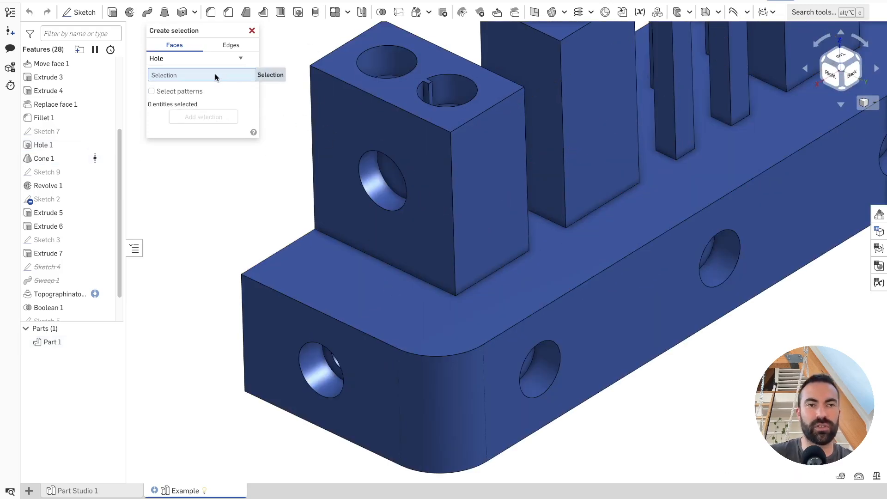
pyautogui.click(152, 91)
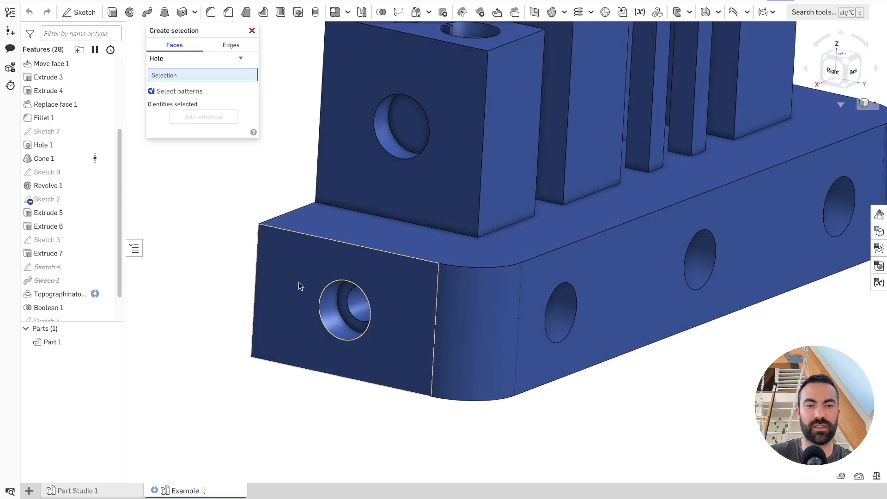
pyautogui.click(348, 310)
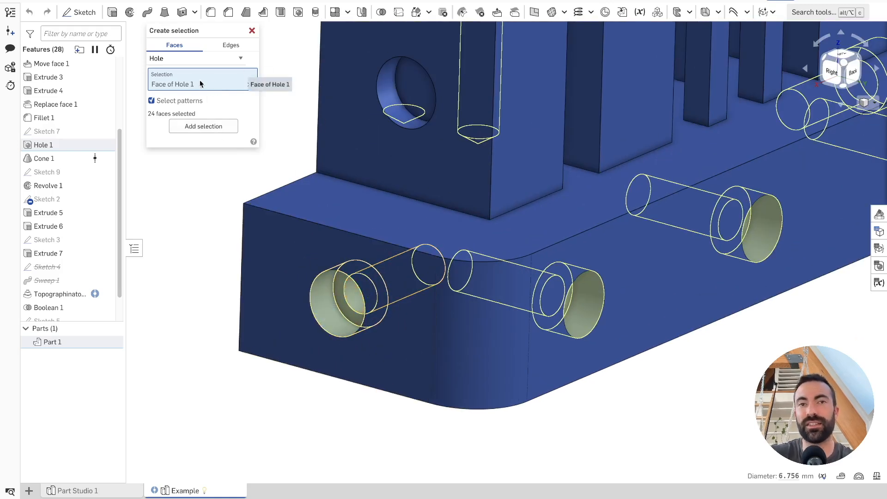
pyautogui.moveTo(216, 83)
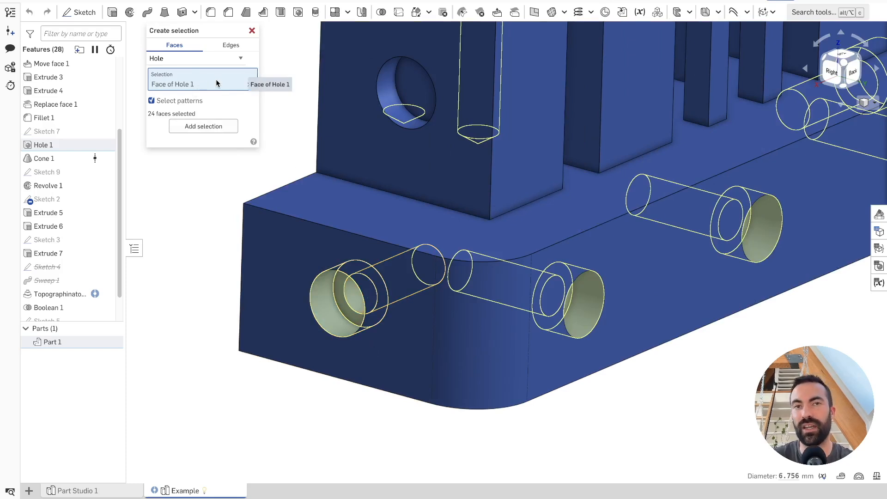
pyautogui.moveTo(208, 84)
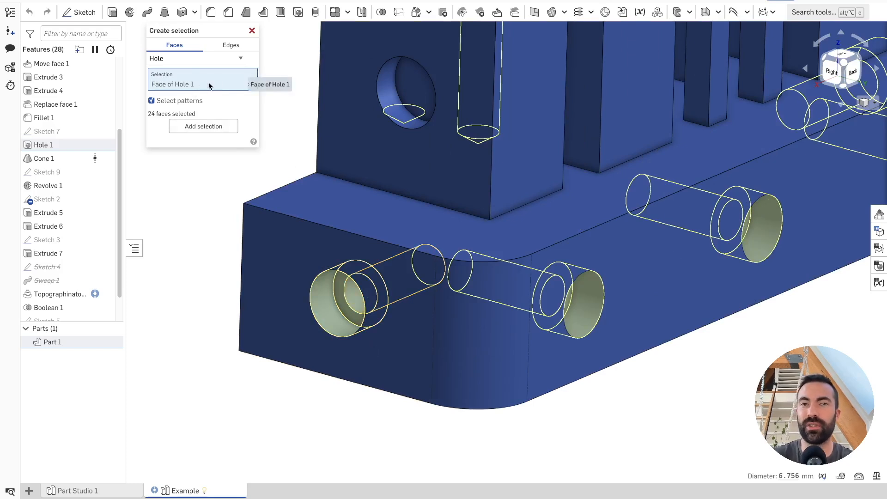
pyautogui.moveTo(184, 87)
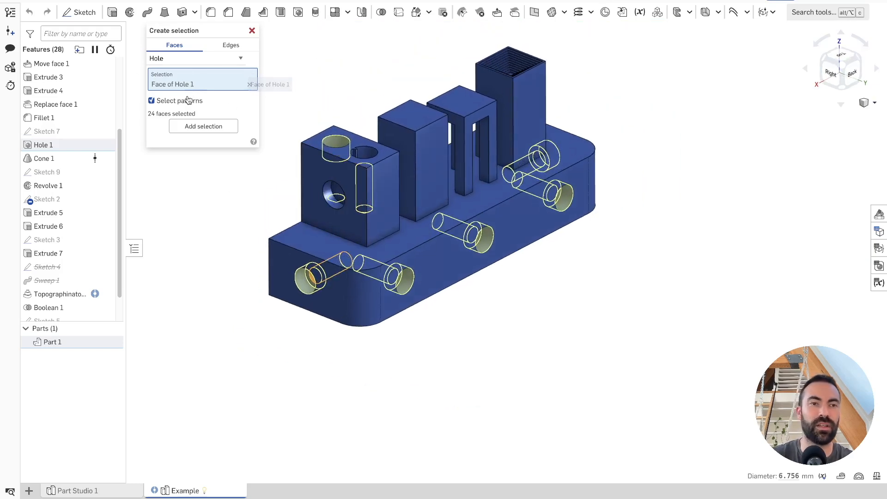
# Step: Untick pattern inclusion and try selecting the slotted hole's faces in the top block, then clear them
pyautogui.click(249, 84)
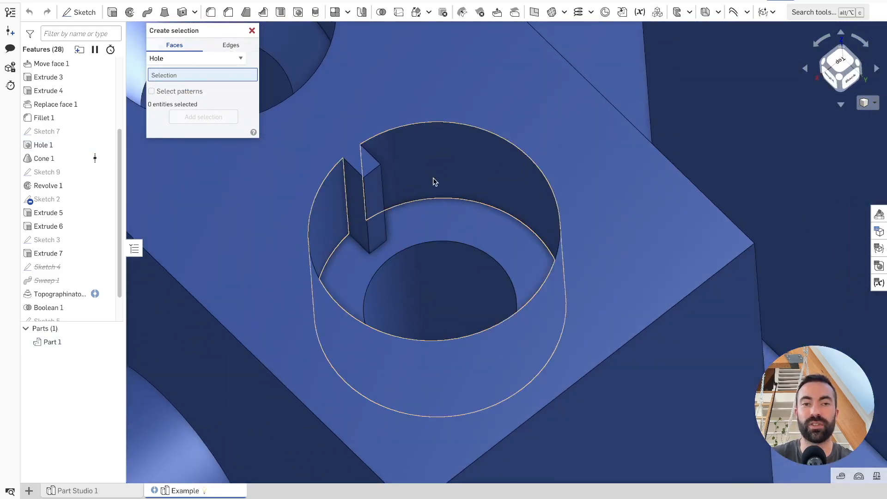
pyautogui.click(435, 182)
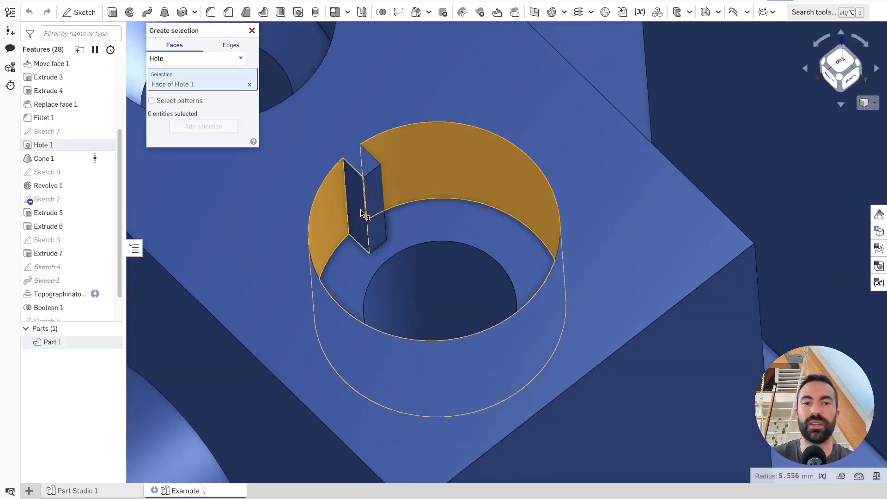
pyautogui.click(250, 84)
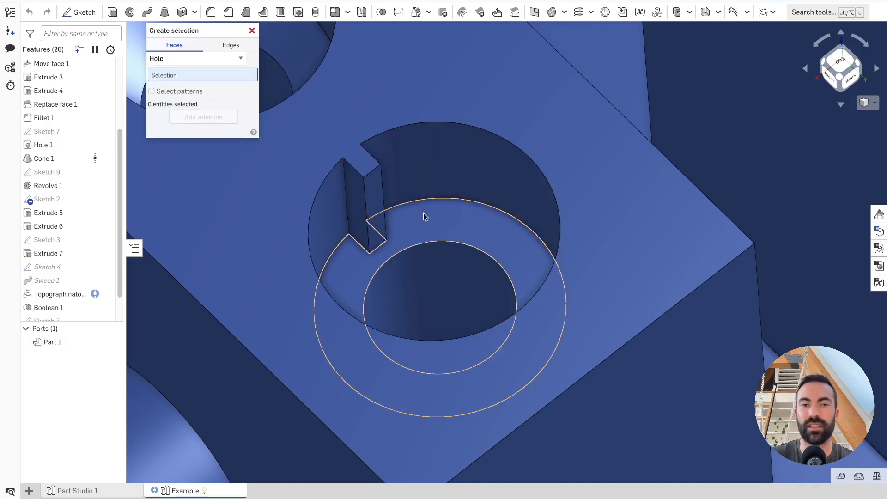
pyautogui.click(443, 300)
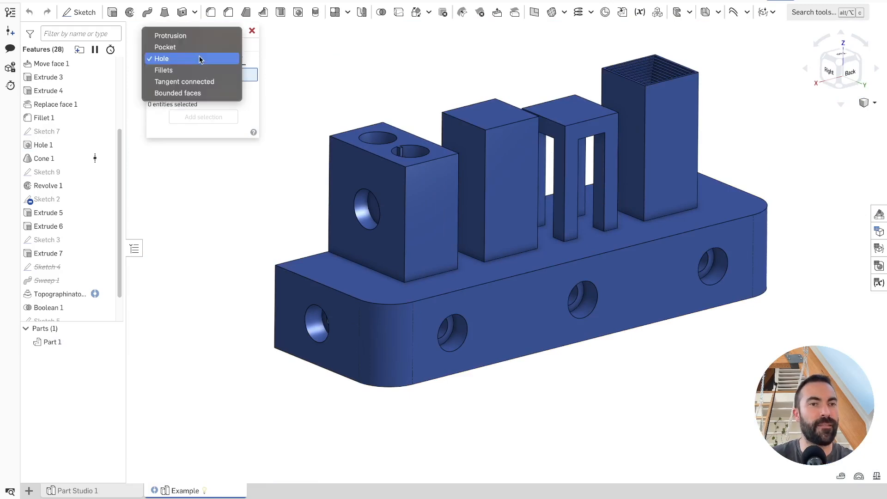
# Step: Use Fillets mode on a base corner fillet face, toggling radius matching and ending on Equal radius
pyautogui.click(164, 70)
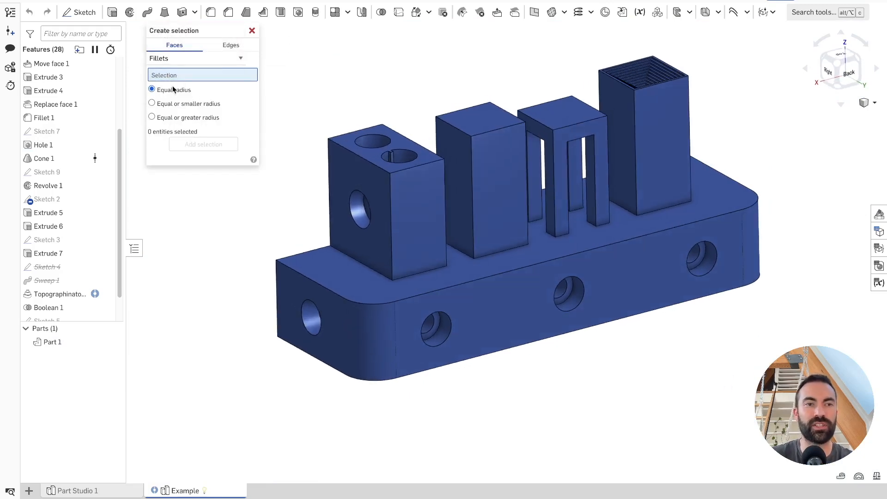
pyautogui.click(372, 347)
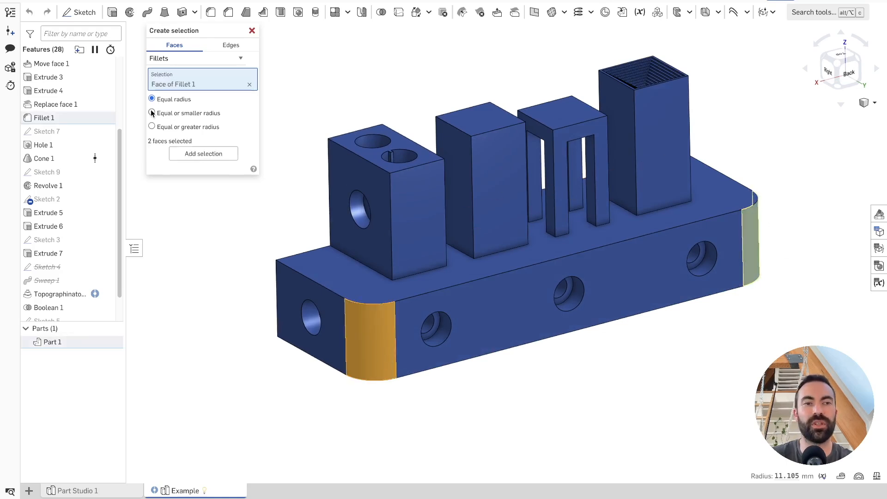
pyautogui.click(151, 113)
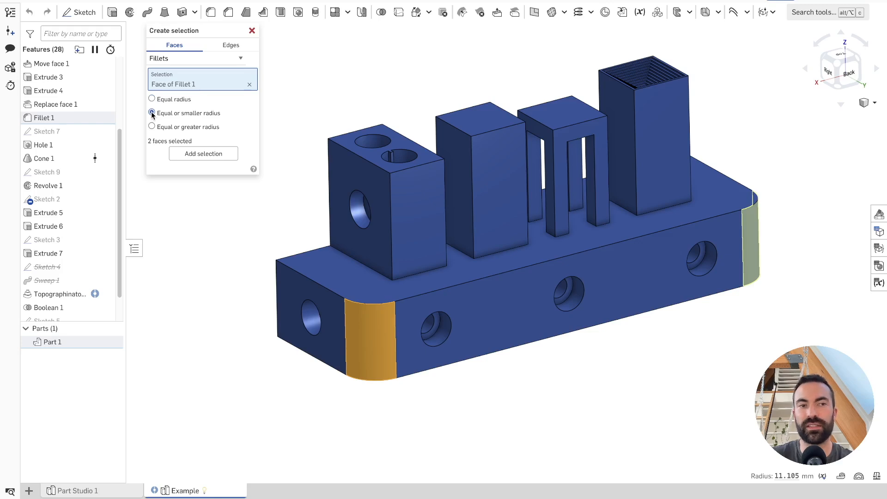
pyautogui.click(151, 98)
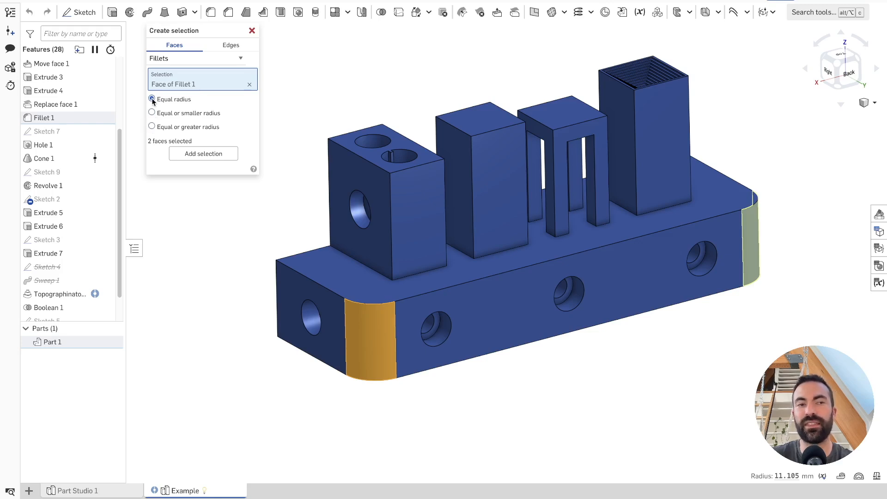
pyautogui.click(151, 99)
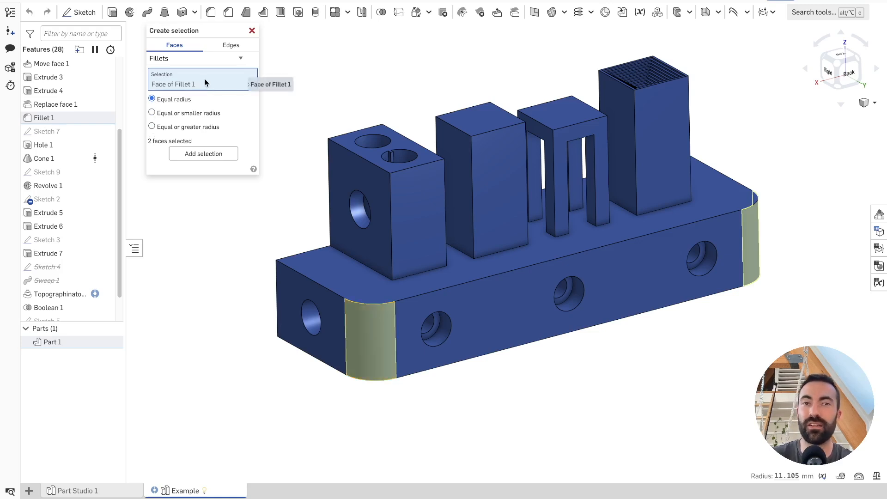
pyautogui.moveTo(211, 87)
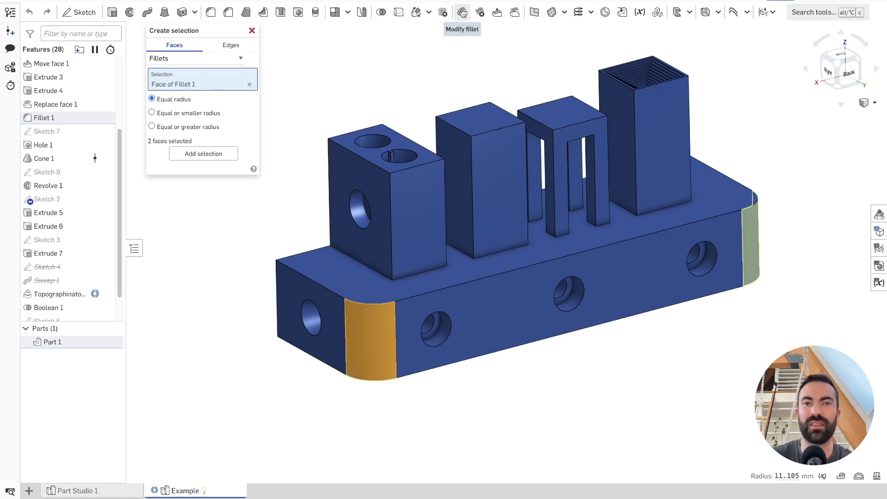
pyautogui.moveTo(323, 60)
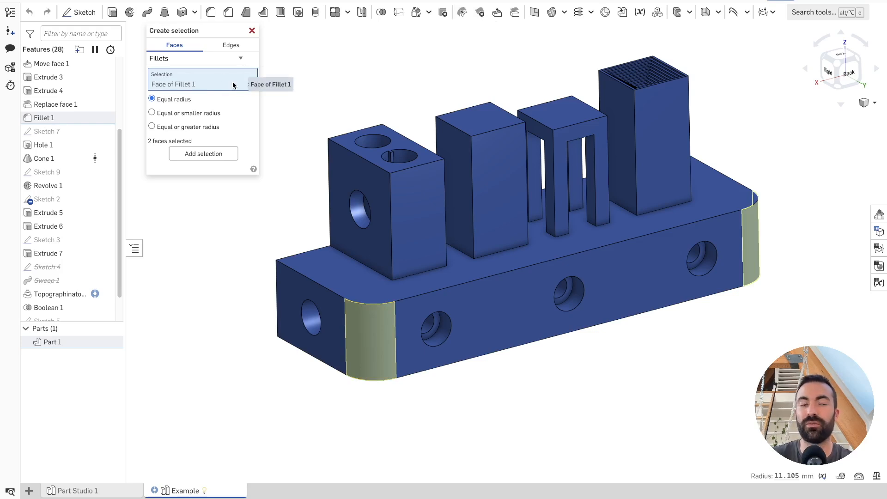
pyautogui.click(151, 113)
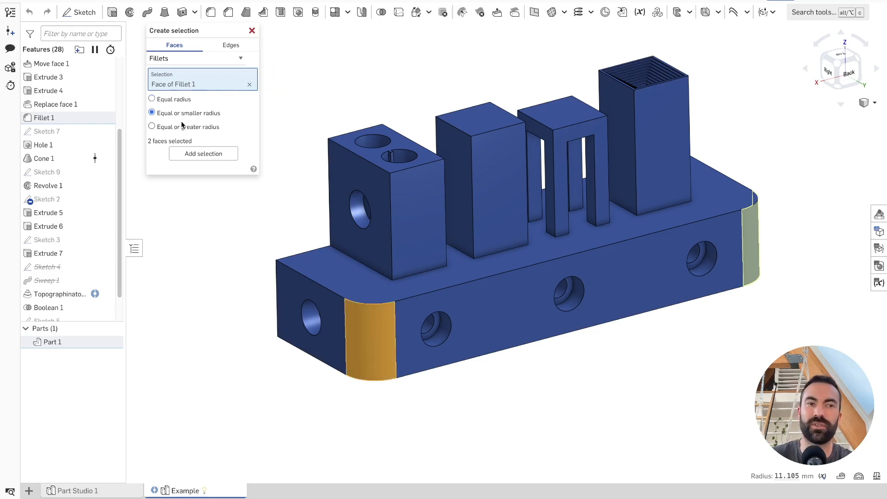
pyautogui.moveTo(229, 107)
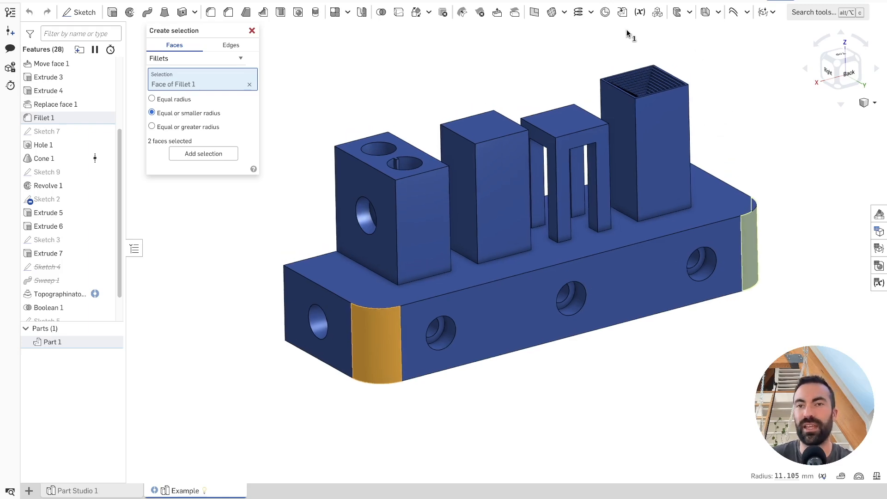
pyautogui.moveTo(653, 81)
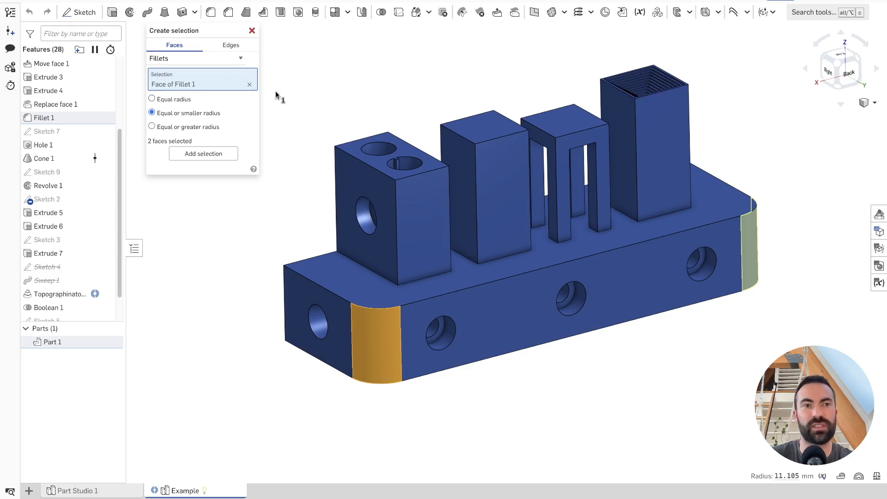
pyautogui.click(151, 99)
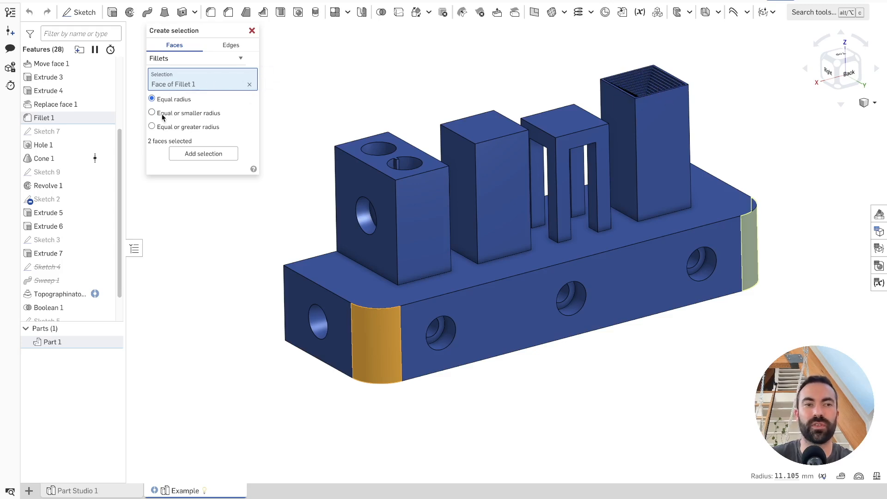
# Step: Briefly start and cancel a Fillet feature, then set the selection mode to Tangent connected
pyautogui.click(241, 58)
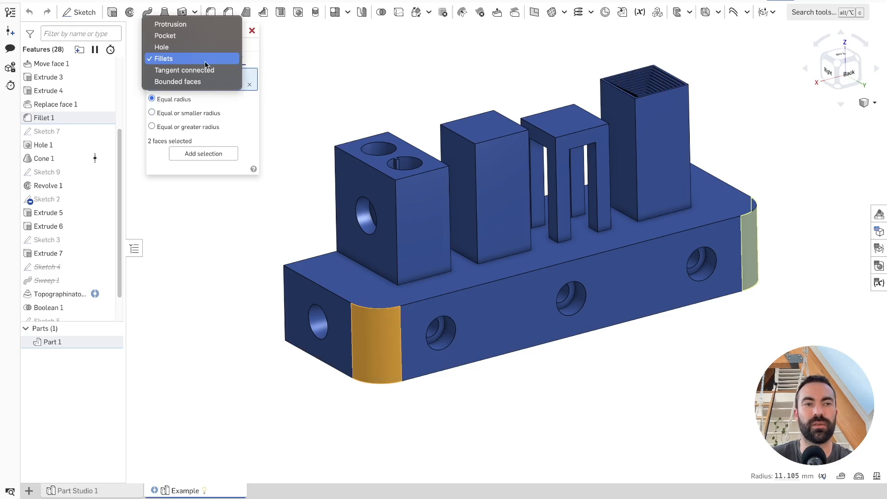
pyautogui.moveTo(174, 72)
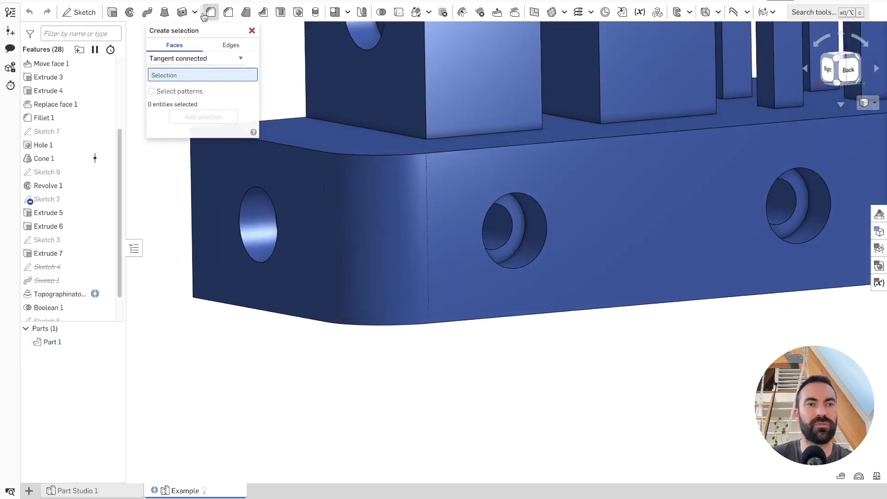
pyautogui.click(210, 12)
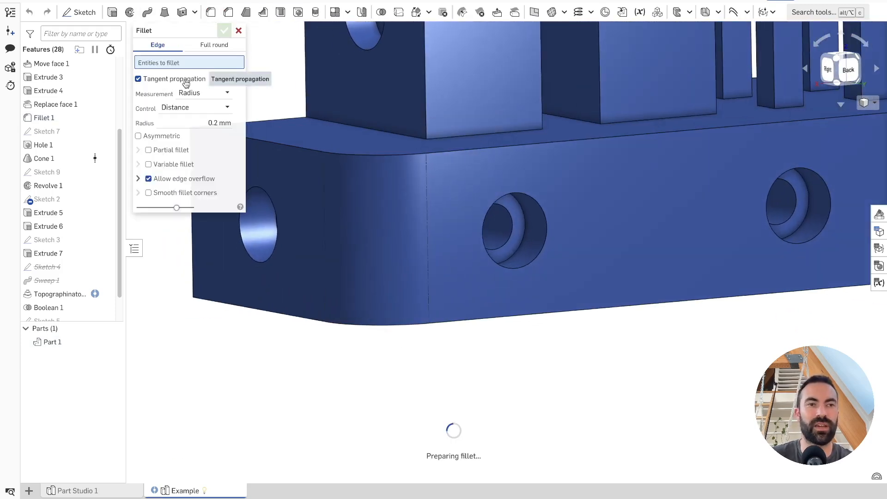
pyautogui.click(225, 29)
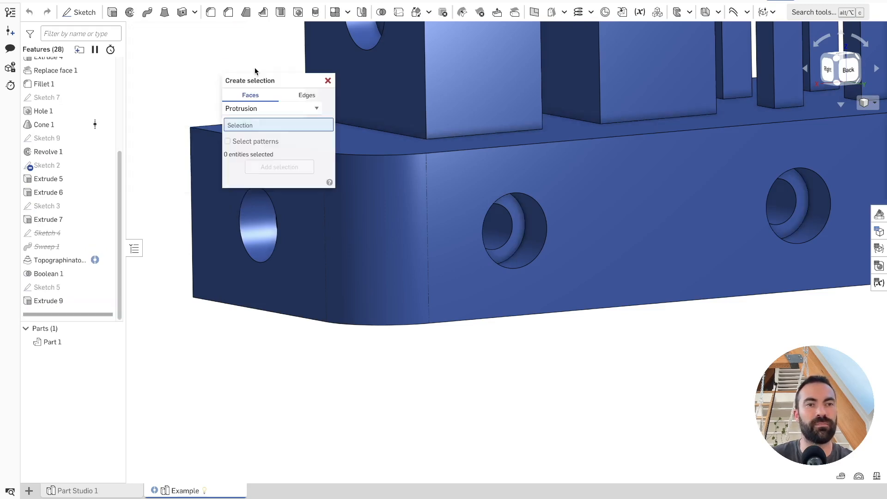
pyautogui.click(271, 108)
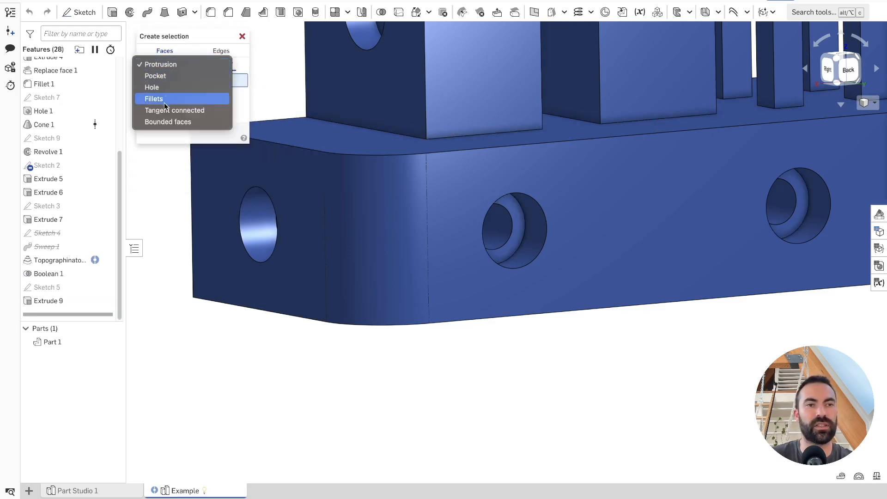
pyautogui.click(173, 110)
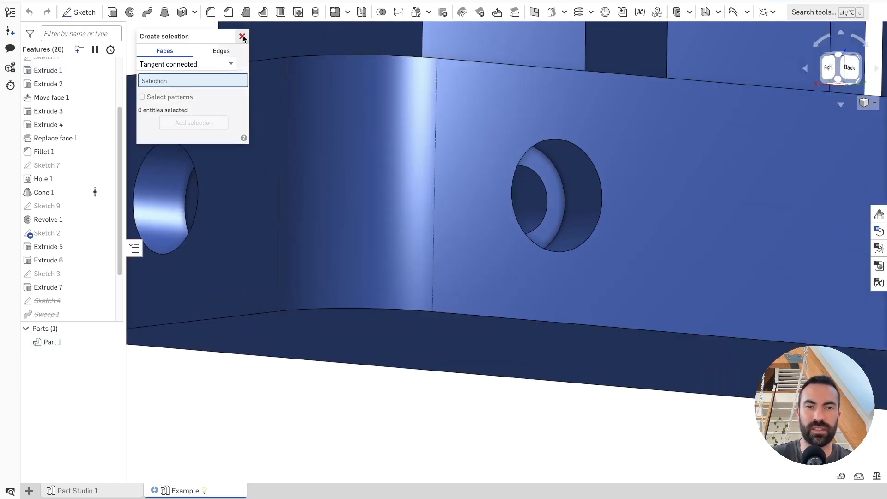
# Step: Check the model view's display options menu
pyautogui.click(874, 103)
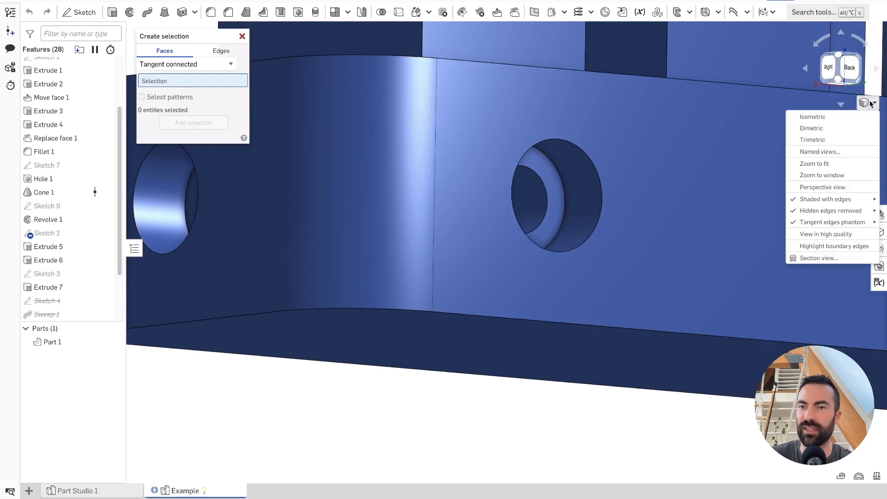
pyautogui.moveTo(840, 210)
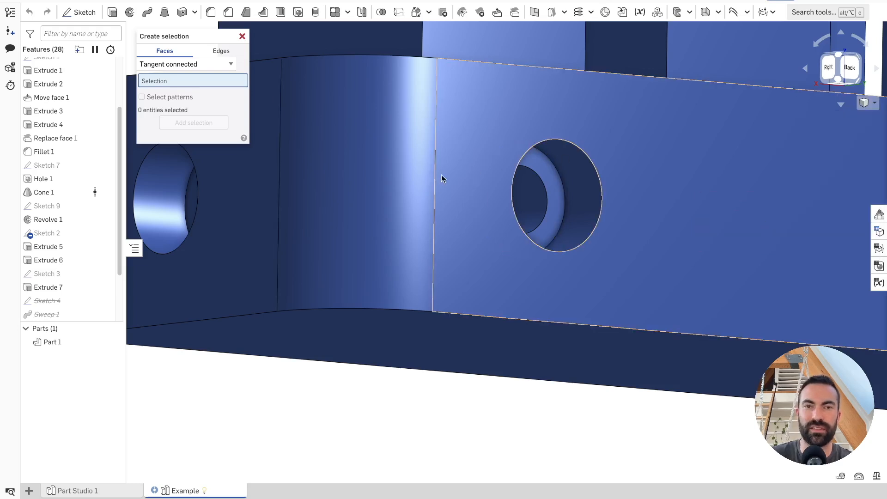
pyautogui.click(876, 102)
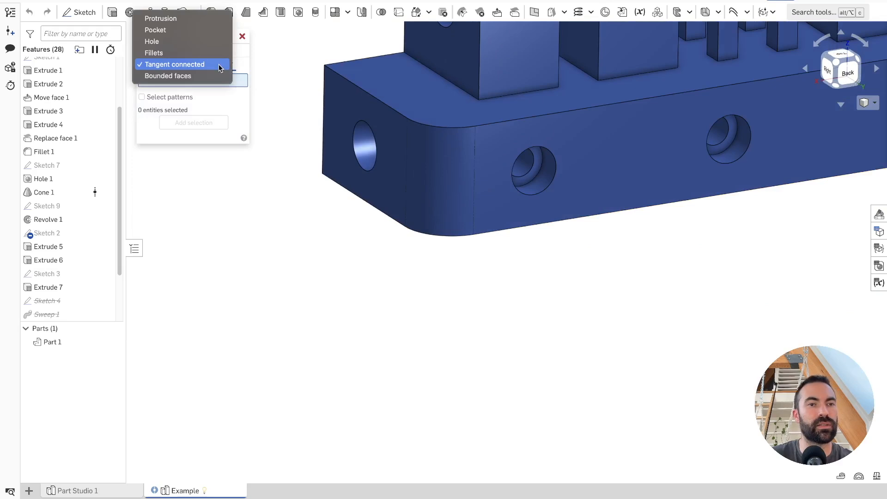
# Step: Set the Faces mode to Bounded faces and pick the stepped pocket's bottom face as a trial
pyautogui.click(168, 76)
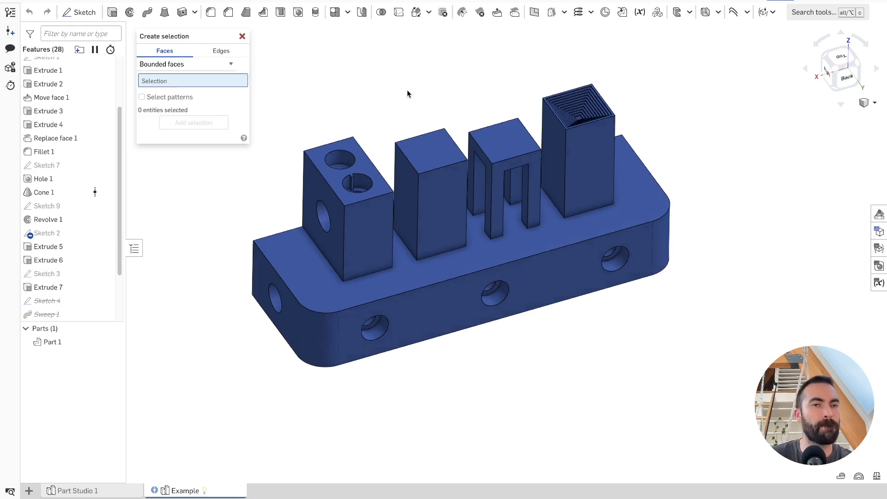
pyautogui.moveTo(436, 79)
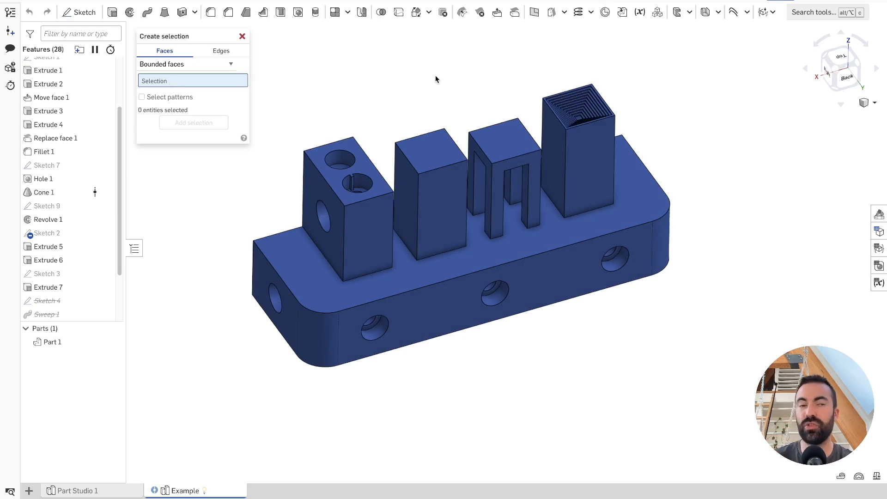
pyautogui.moveTo(469, 83)
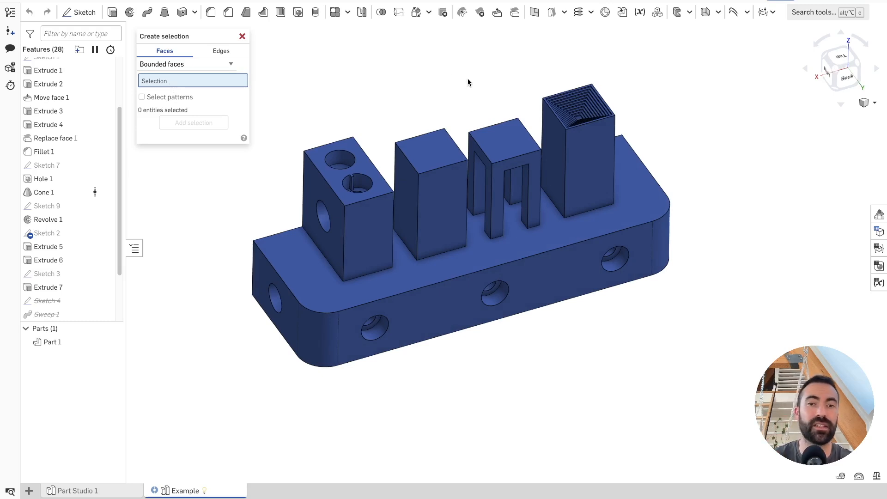
pyautogui.moveTo(471, 94)
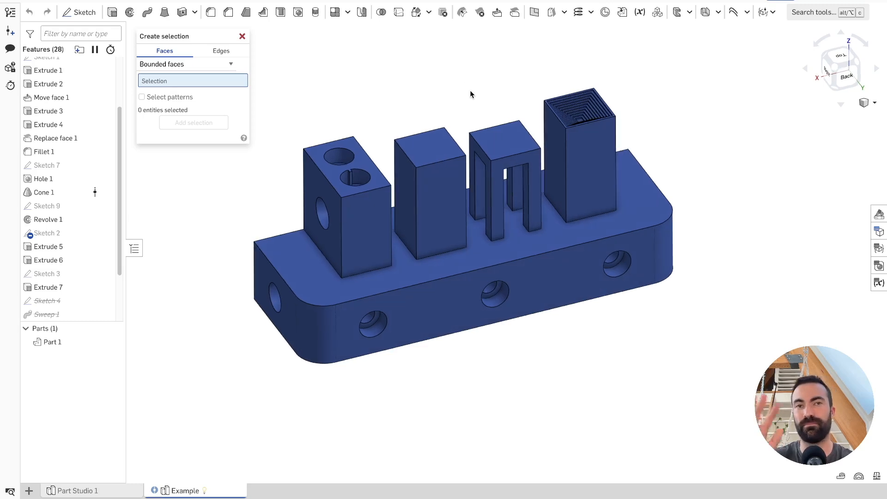
pyautogui.moveTo(505, 97)
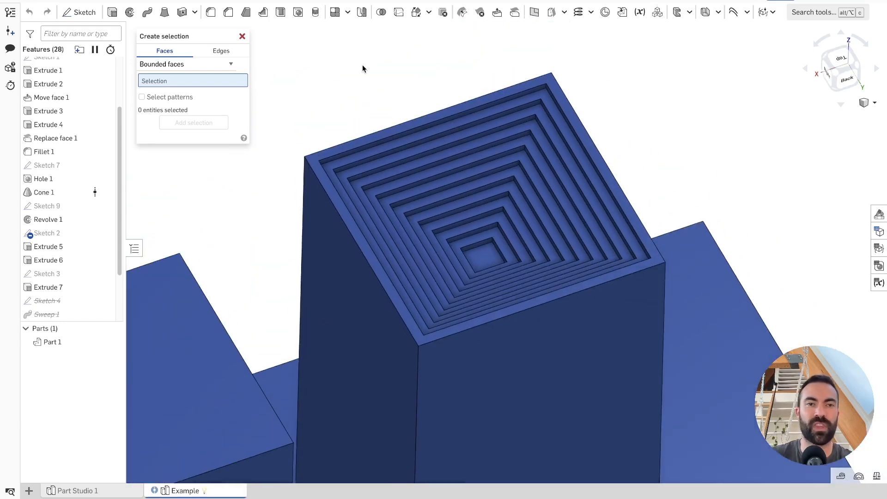
pyautogui.moveTo(194, 74)
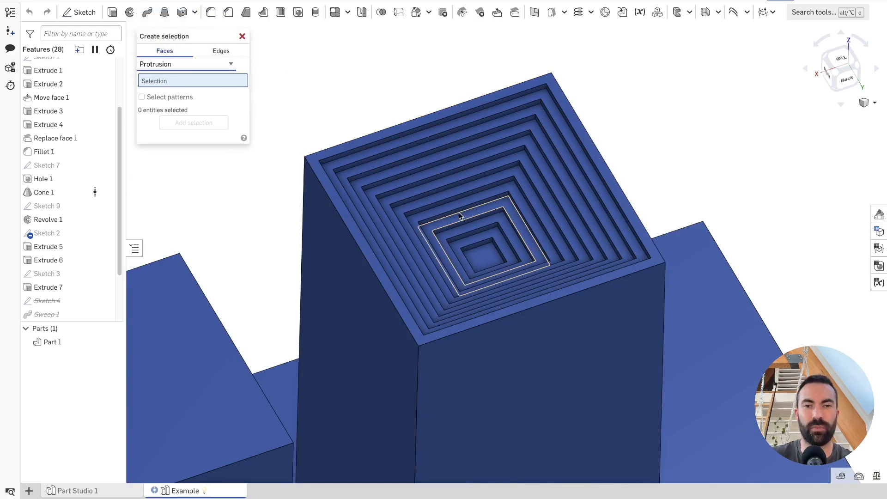
pyautogui.click(186, 64)
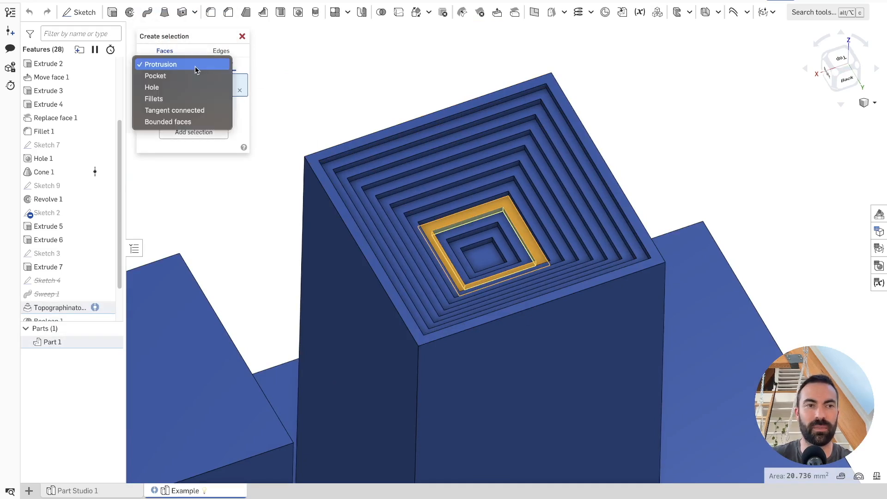
pyautogui.click(156, 76)
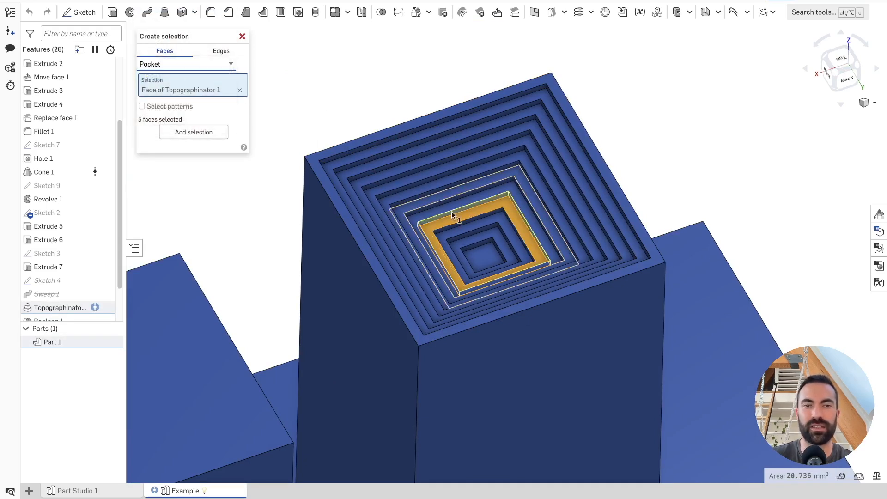
pyautogui.click(186, 65)
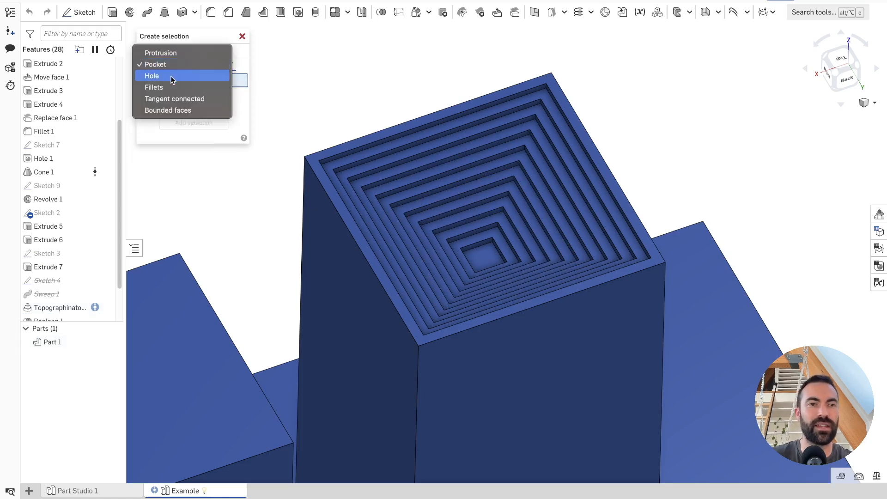
pyautogui.click(168, 110)
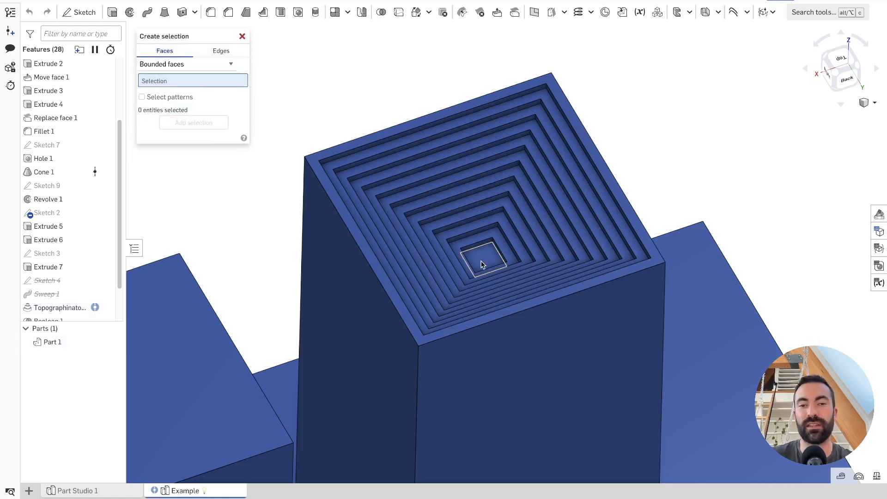
pyautogui.click(481, 261)
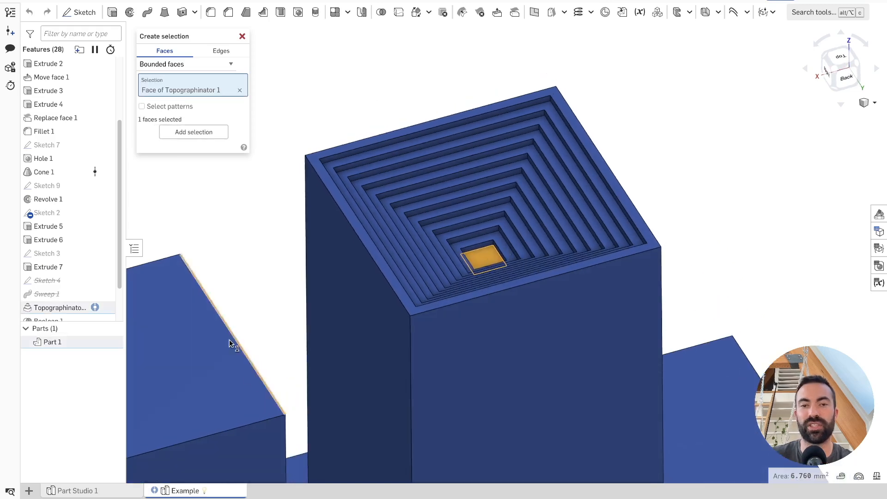
pyautogui.moveTo(368, 226)
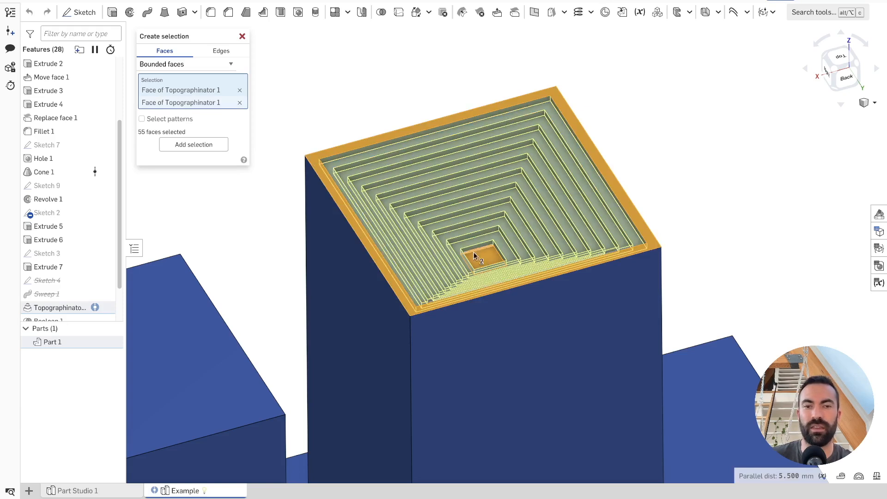
pyautogui.moveTo(324, 175)
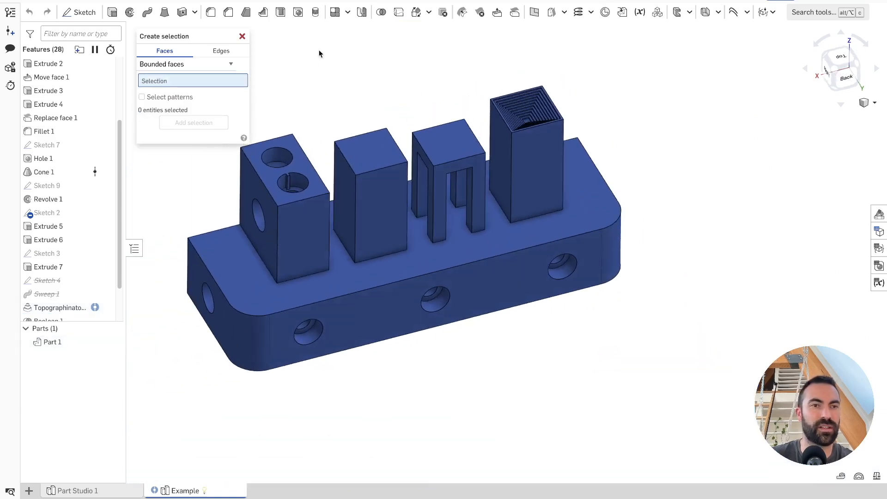
# Step: On the Edges tab use Loop/chain connected mode from a base top edge, then start a Delete face feature
pyautogui.click(221, 51)
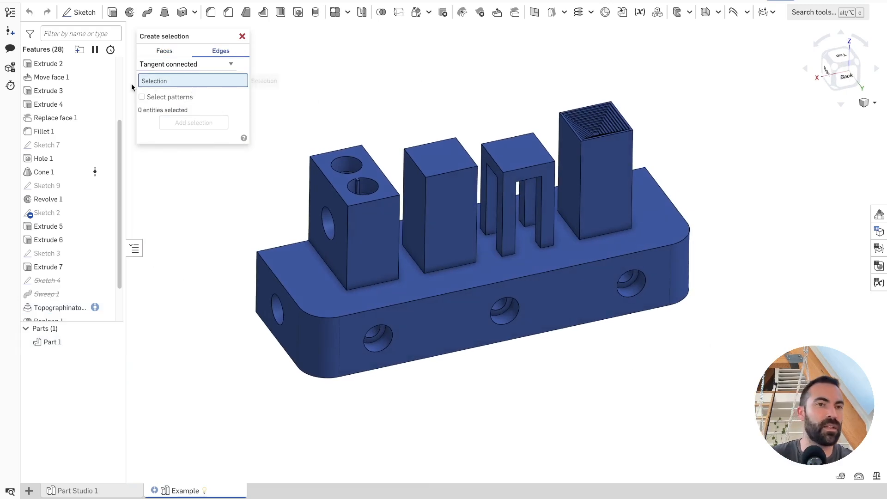
pyautogui.moveTo(382, 318)
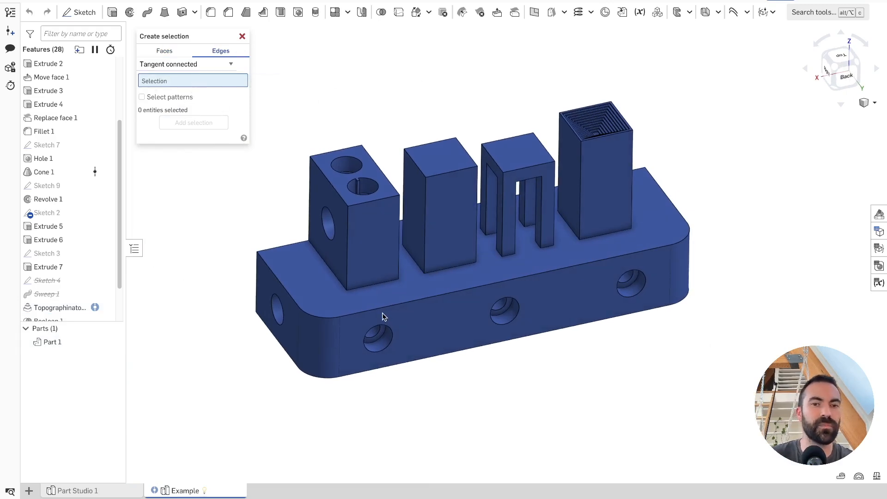
pyautogui.click(371, 312)
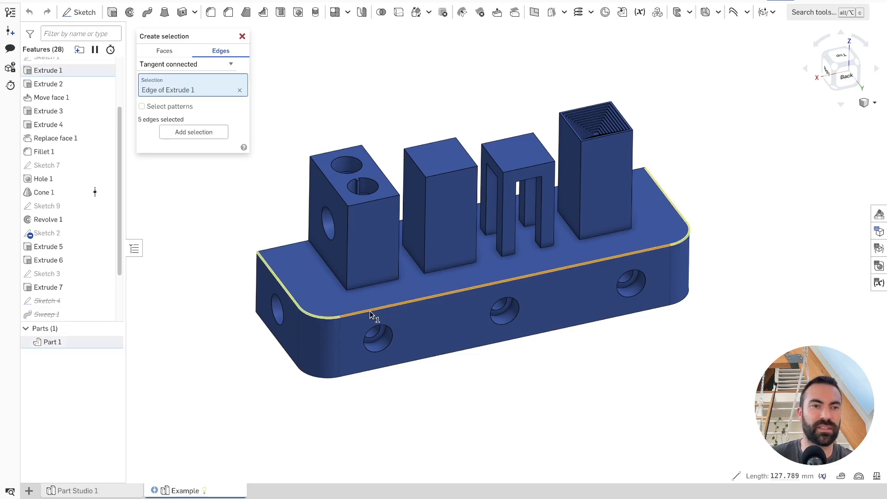
pyautogui.click(190, 65)
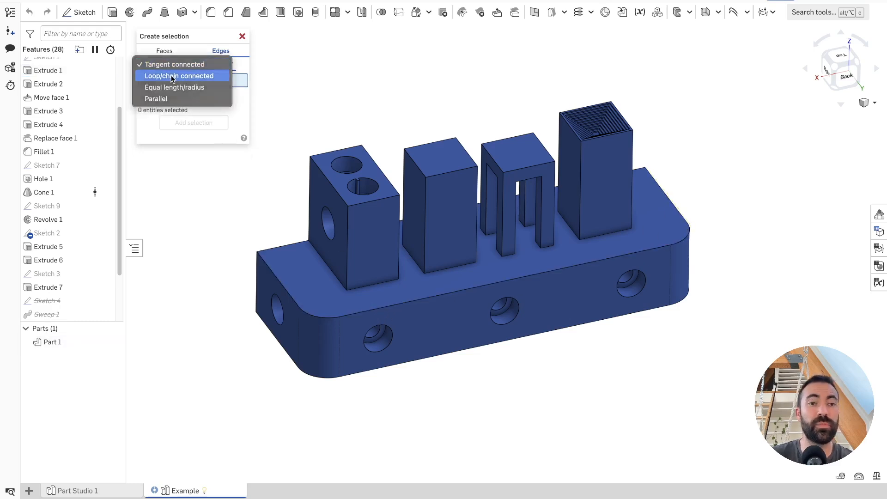
pyautogui.click(182, 76)
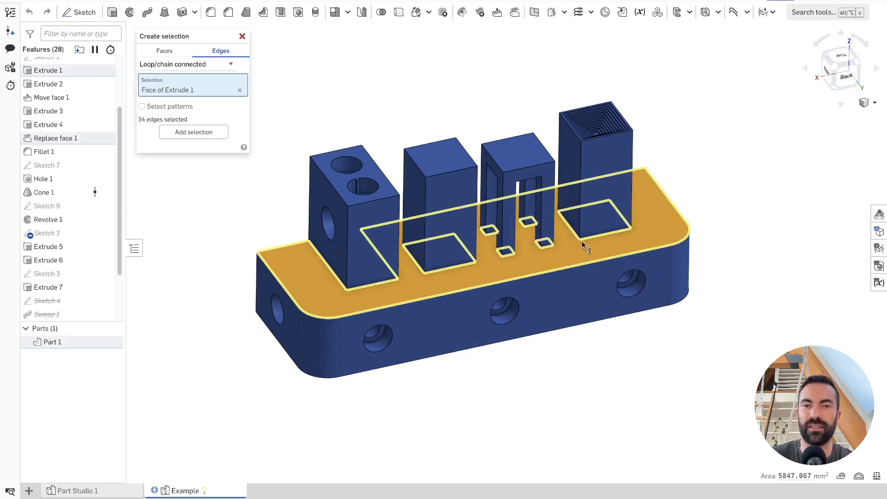
pyautogui.click(496, 12)
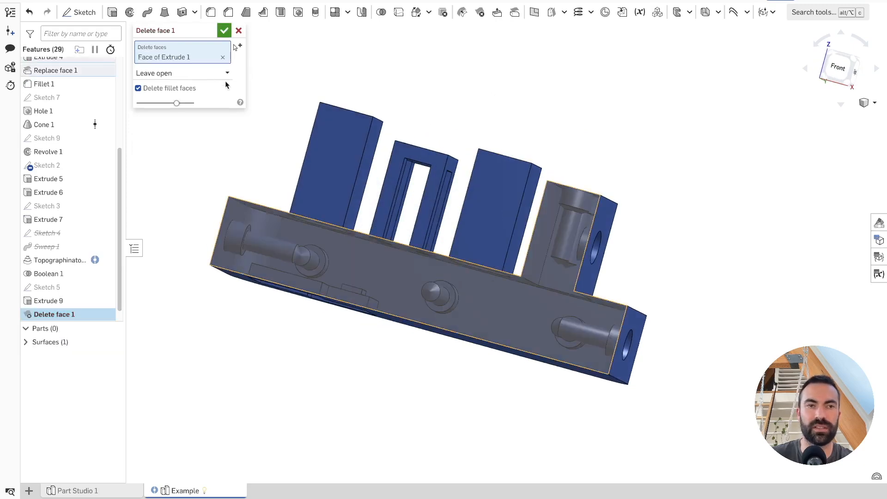
# Step: Accept the trial Delete face, select the opening's edge loop, then remove Delete face 1 to restore the solid
pyautogui.click(224, 30)
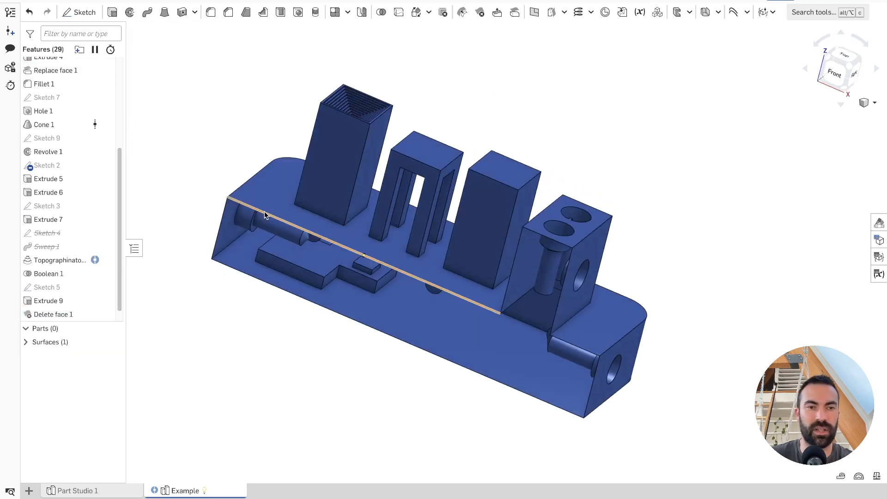
pyautogui.rightClick(265, 216)
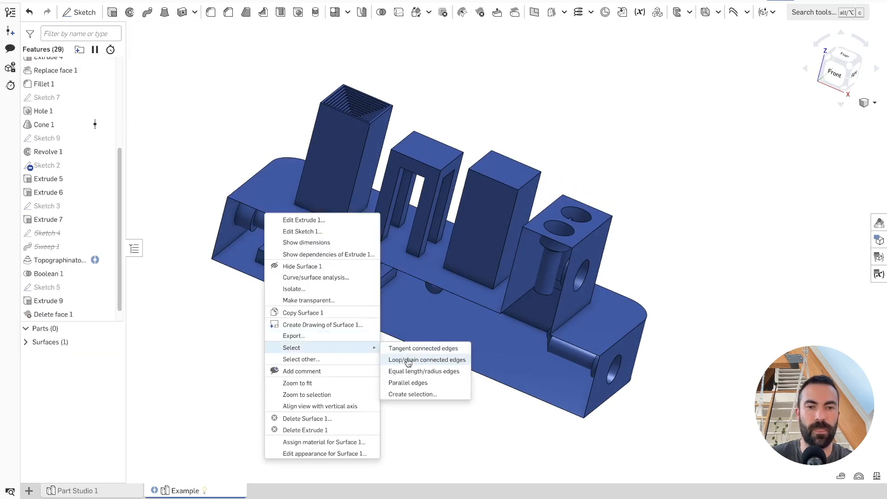
pyautogui.click(427, 360)
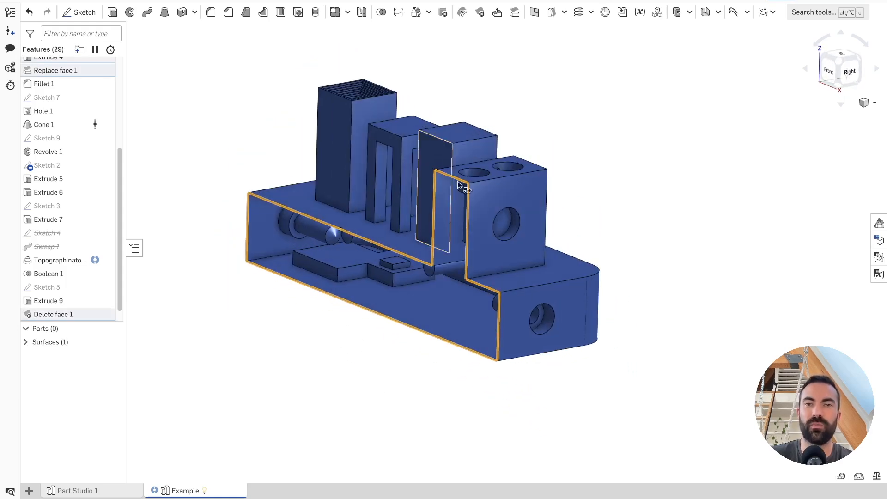
pyautogui.click(564, 12)
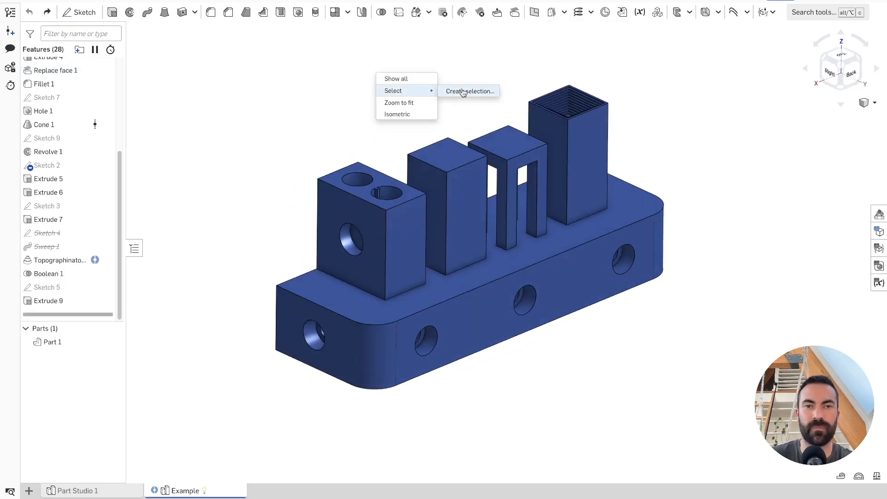
# Step: In Create selection use Equal length/radius edges mode, trying a 20 mm edge on the left block
pyautogui.click(469, 90)
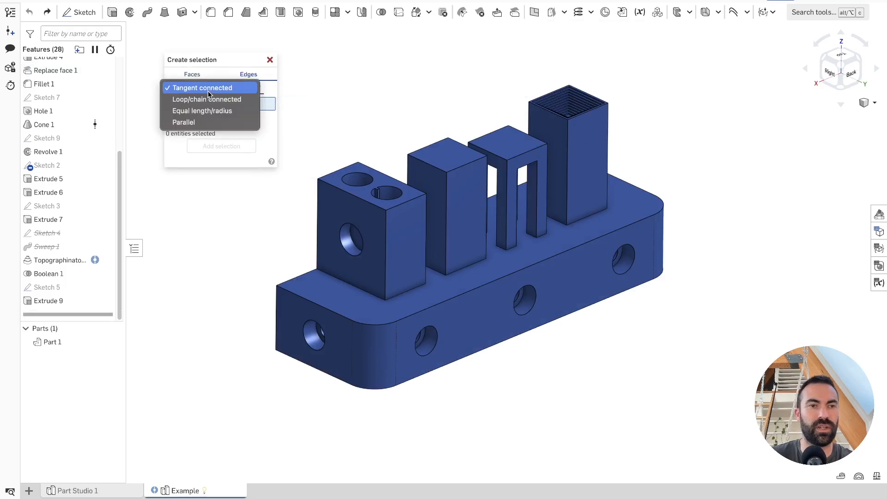
pyautogui.click(201, 111)
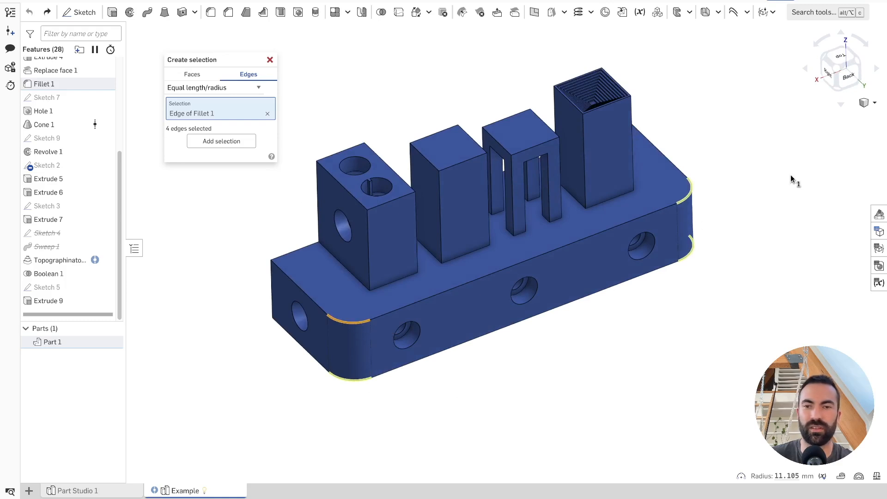
pyautogui.click(384, 203)
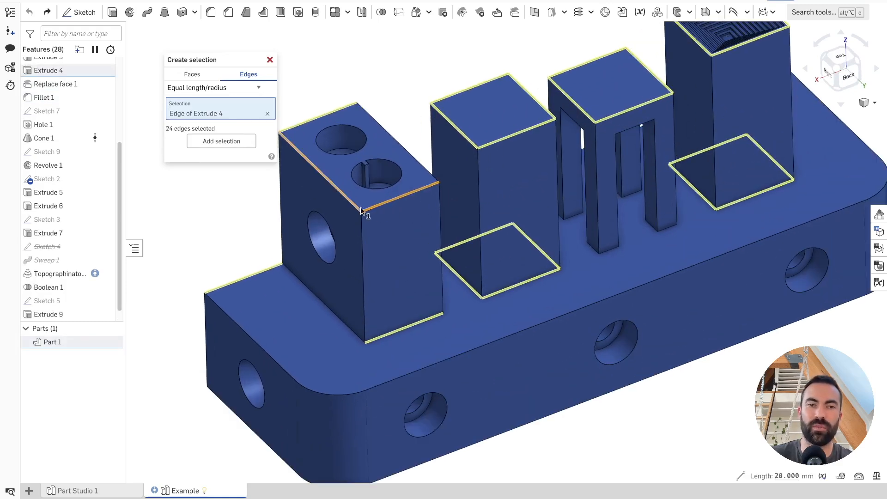
pyautogui.click(363, 220)
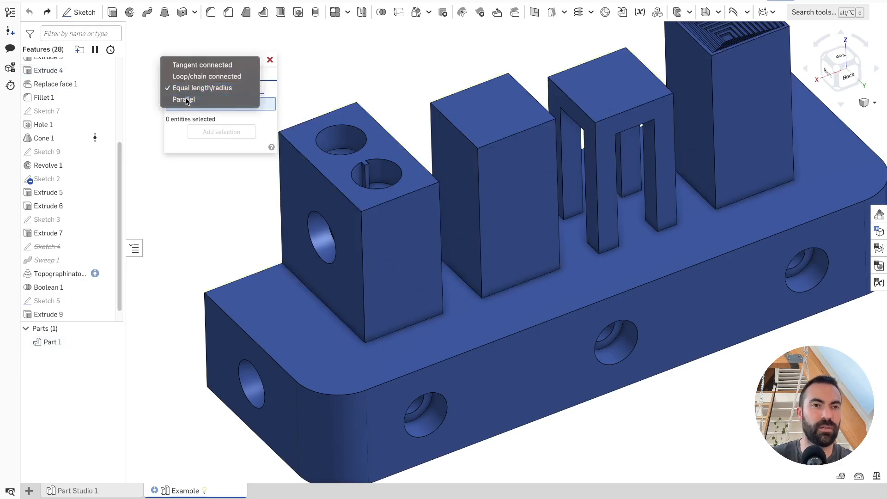
# Step: Pick Parallel edges, inspect the 90 then 182 parallel-edge picks, and close the selection builder empty
pyautogui.click(183, 100)
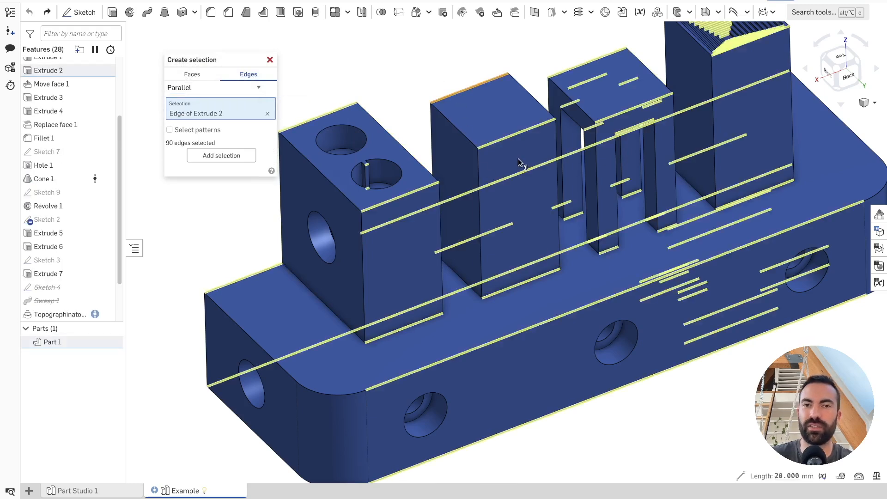
pyautogui.moveTo(518, 162); pyautogui.dragTo(430, 264)
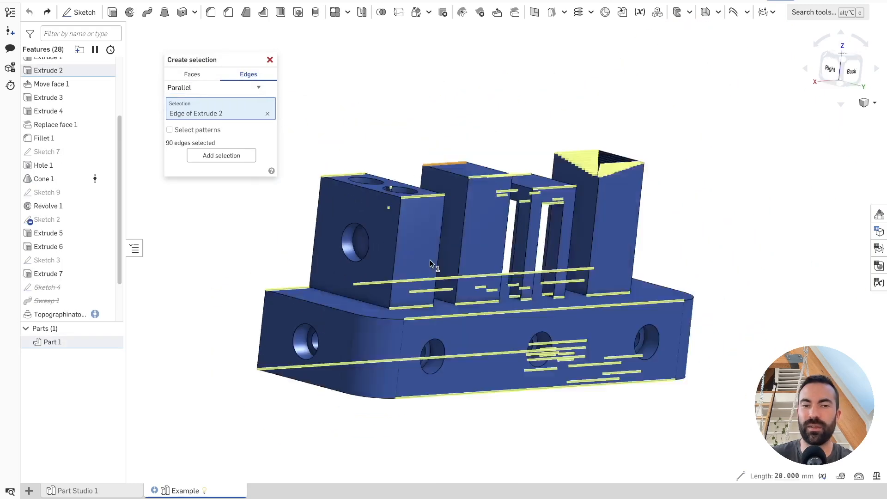
pyautogui.moveTo(429, 263); pyautogui.dragTo(546, 202)
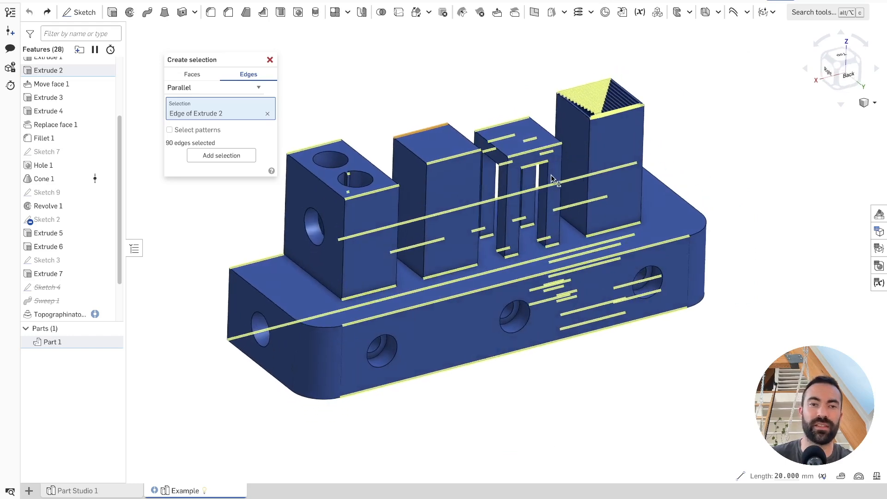
pyautogui.moveTo(403, 147)
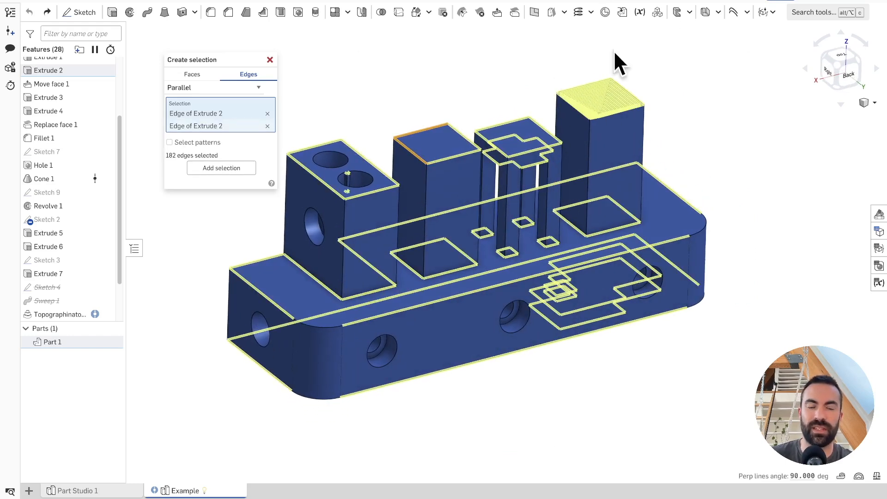
pyautogui.moveTo(310, 186)
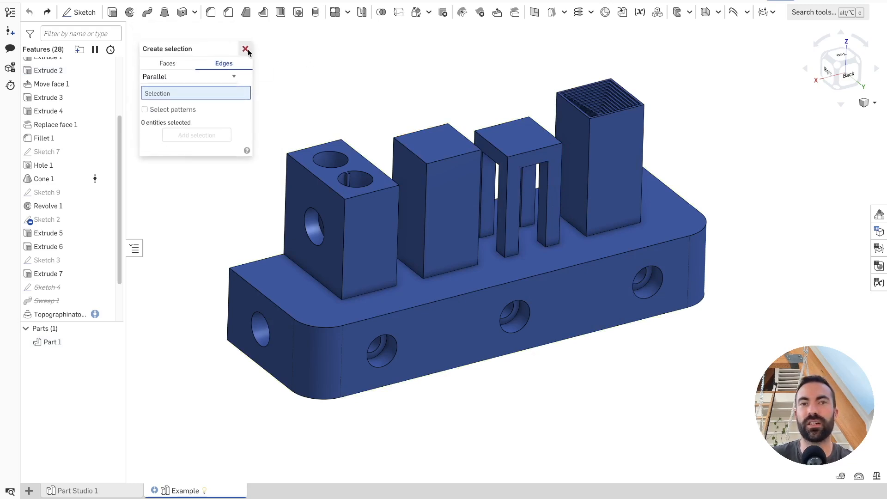
pyautogui.click(246, 48)
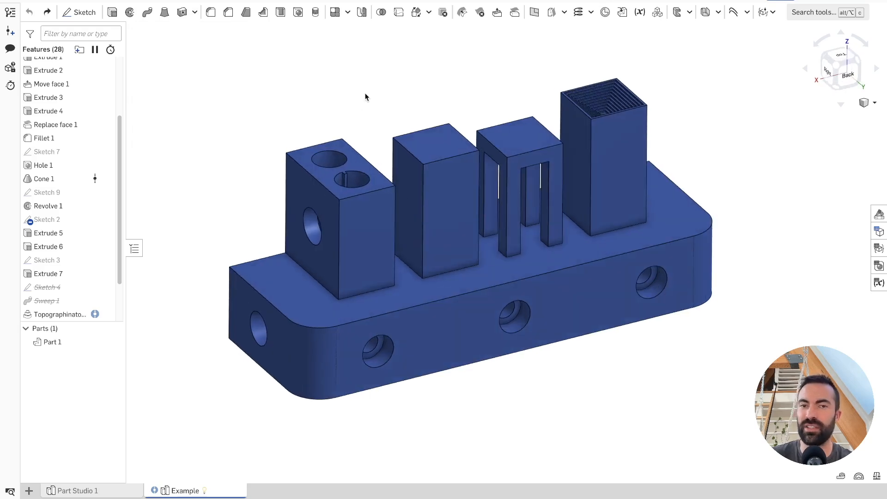
pyautogui.moveTo(367, 108)
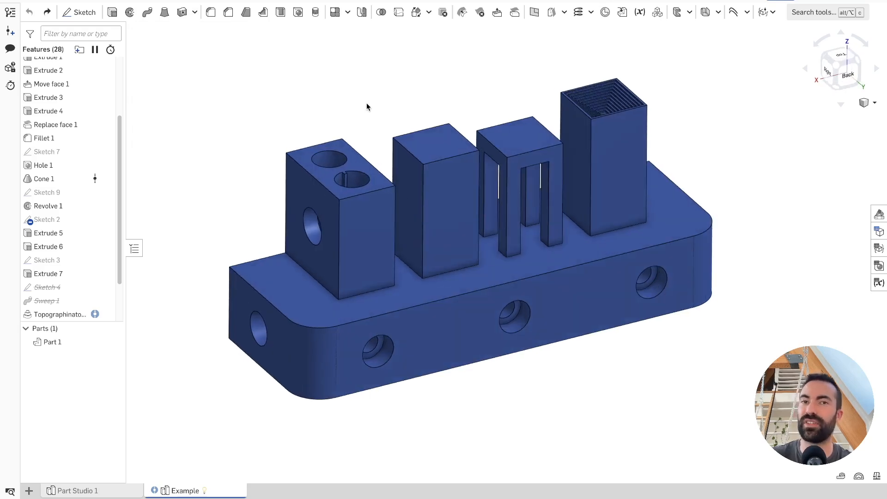
pyautogui.moveTo(211, 12)
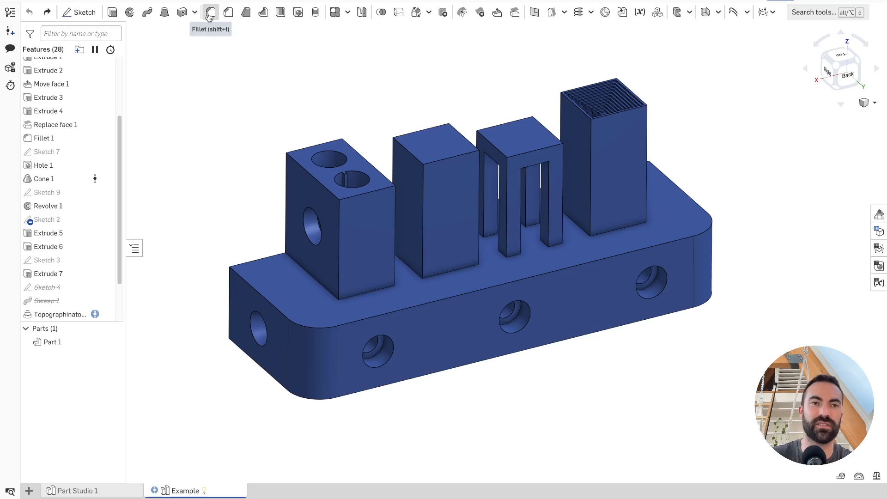
pyautogui.click(211, 12)
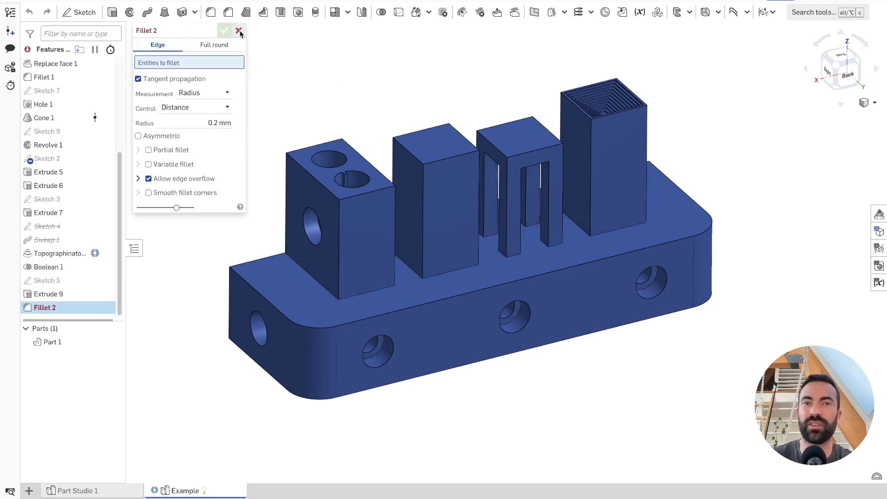
pyautogui.click(239, 31)
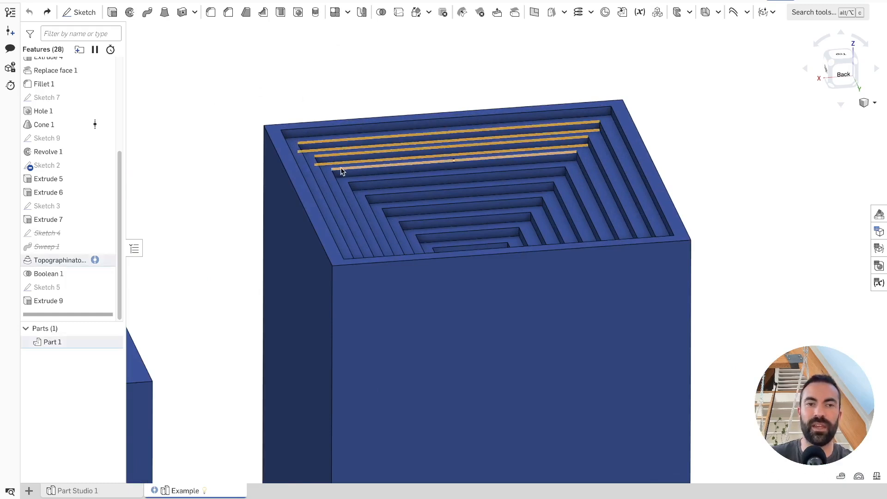
pyautogui.scroll(-3)
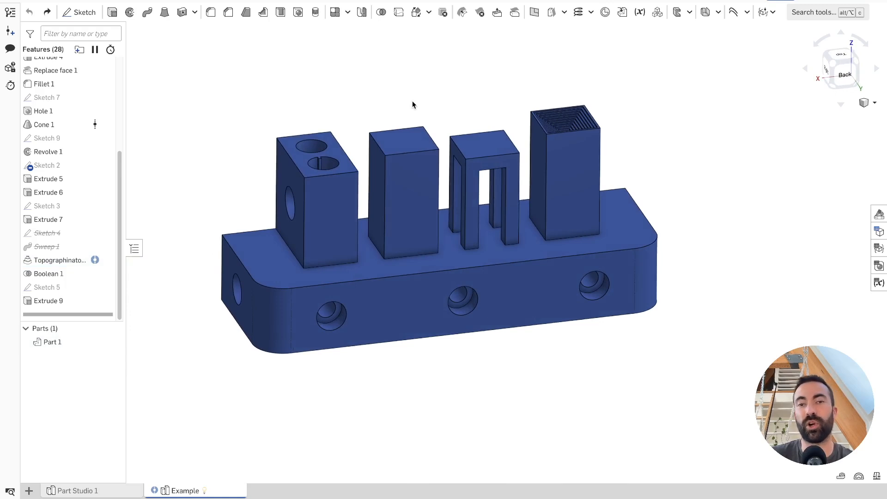
pyautogui.moveTo(358, 102)
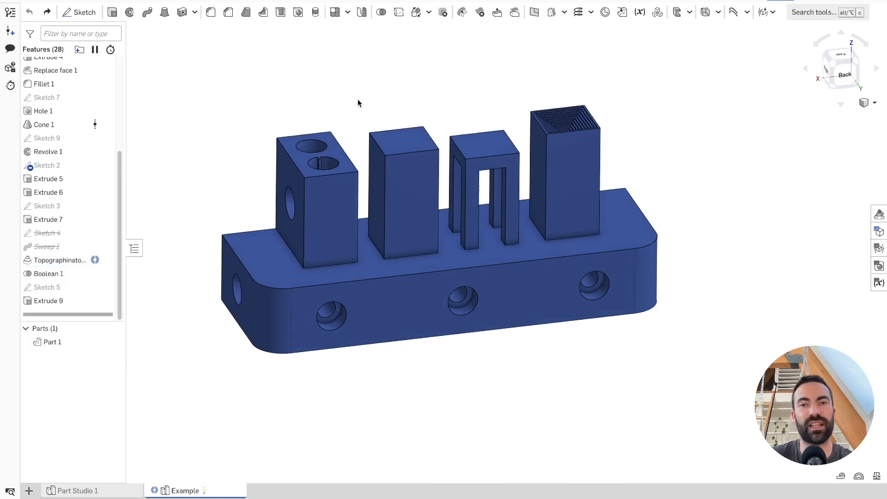
pyautogui.moveTo(372, 96)
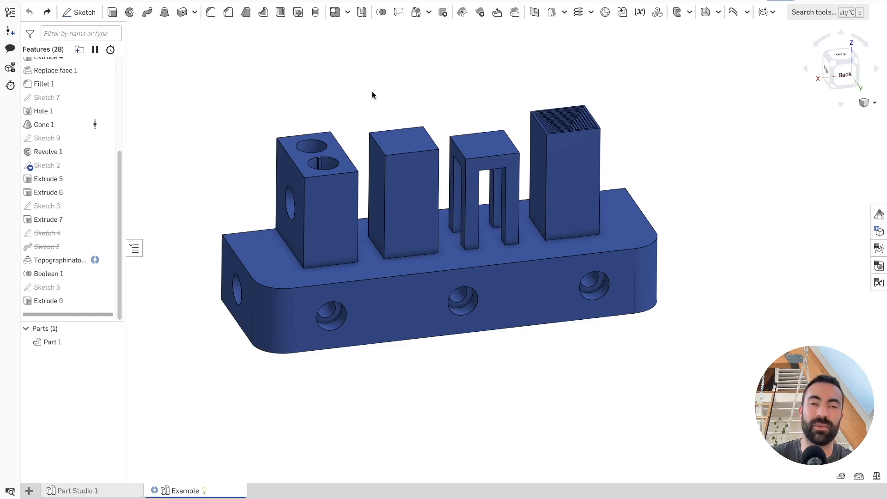
pyautogui.moveTo(377, 98)
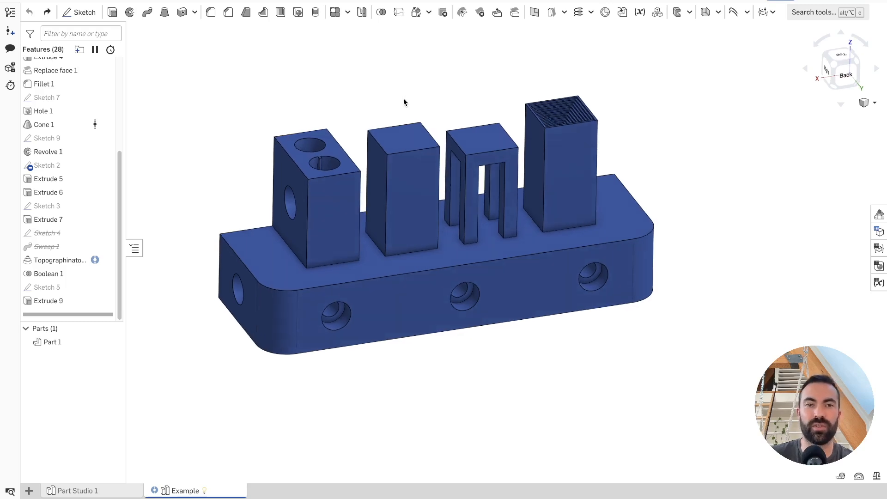
pyautogui.moveTo(396, 94)
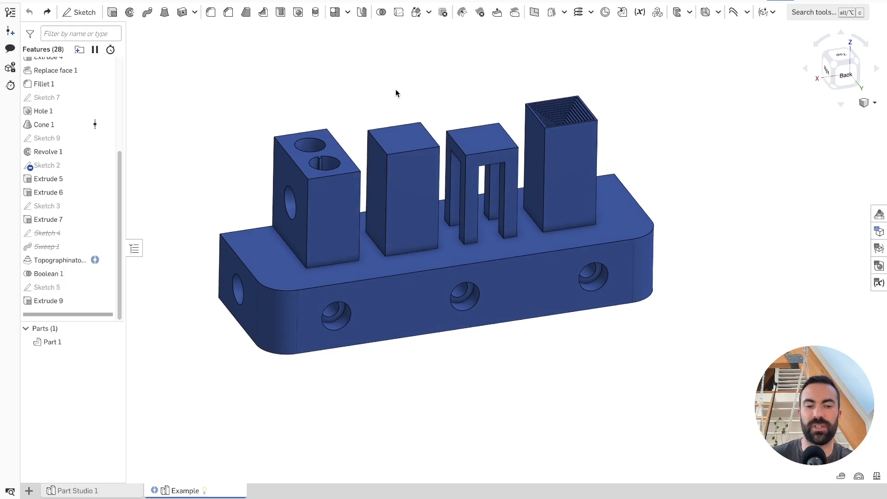
# Step: Start Selection fillet 1 with bounded faces on the stepped block top, selecting its groove edges at 0.2 mm
pyautogui.write('sele')
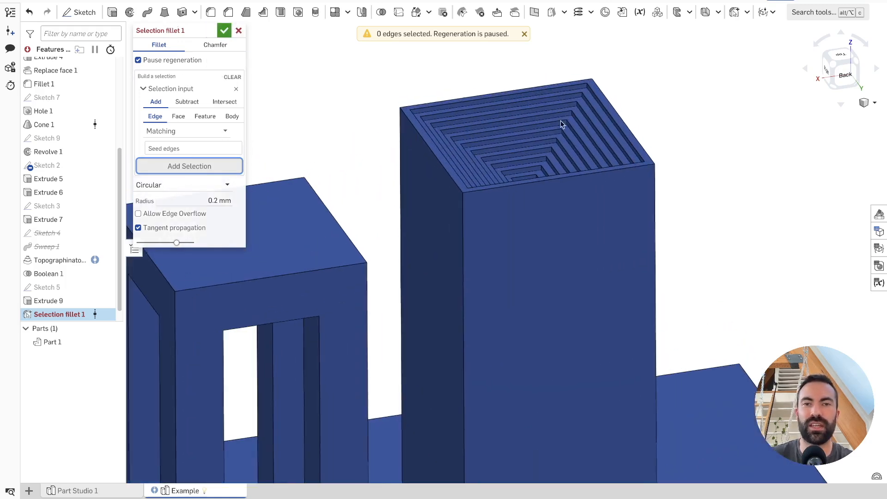
pyautogui.click(186, 131)
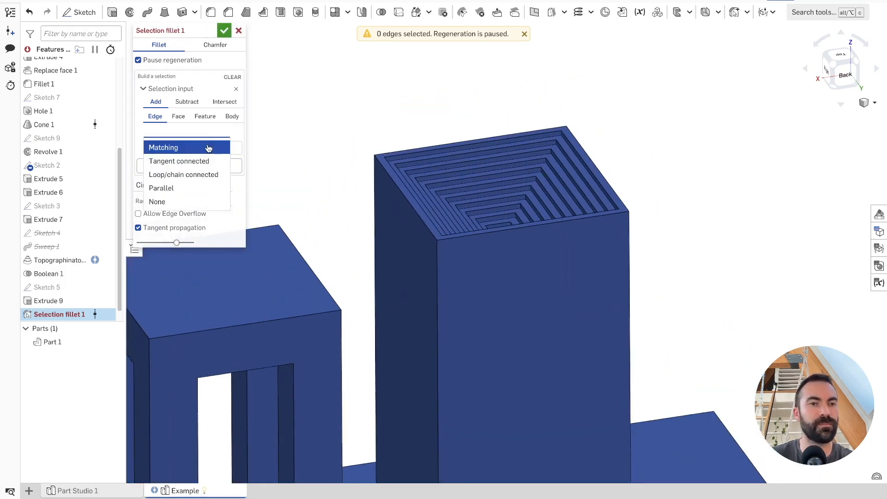
pyautogui.click(178, 116)
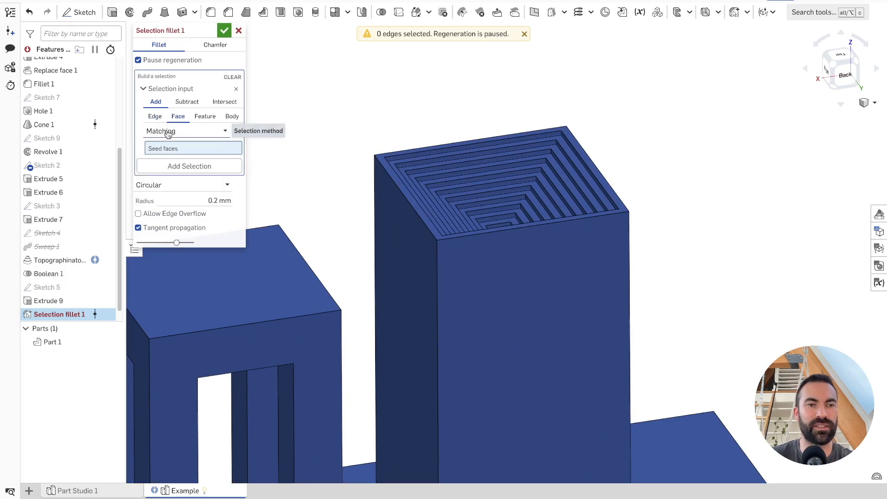
pyautogui.click(185, 132)
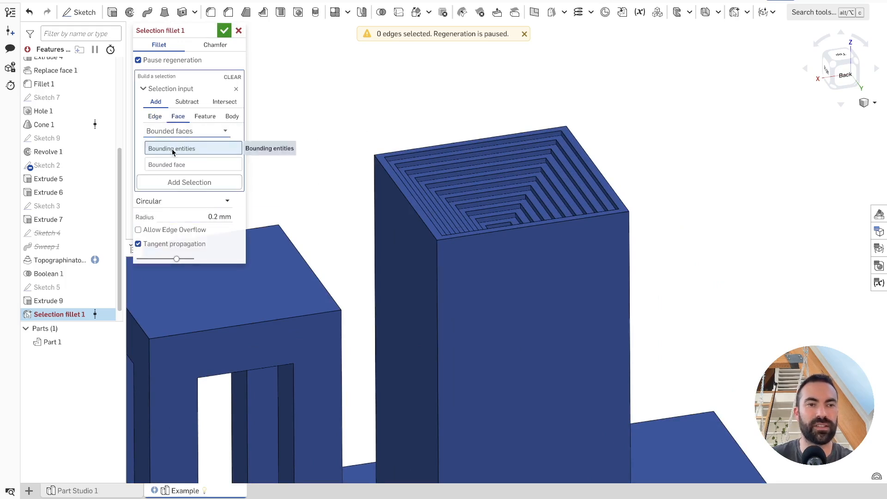
pyautogui.click(192, 165)
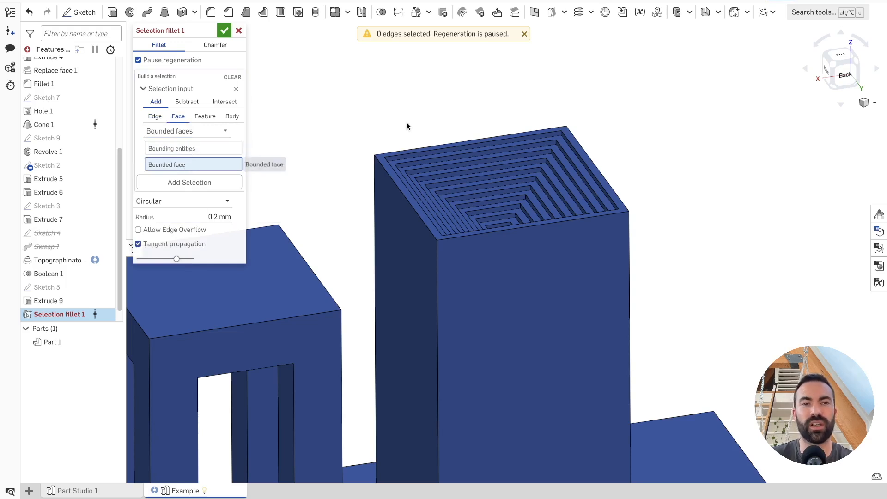
pyautogui.click(499, 231)
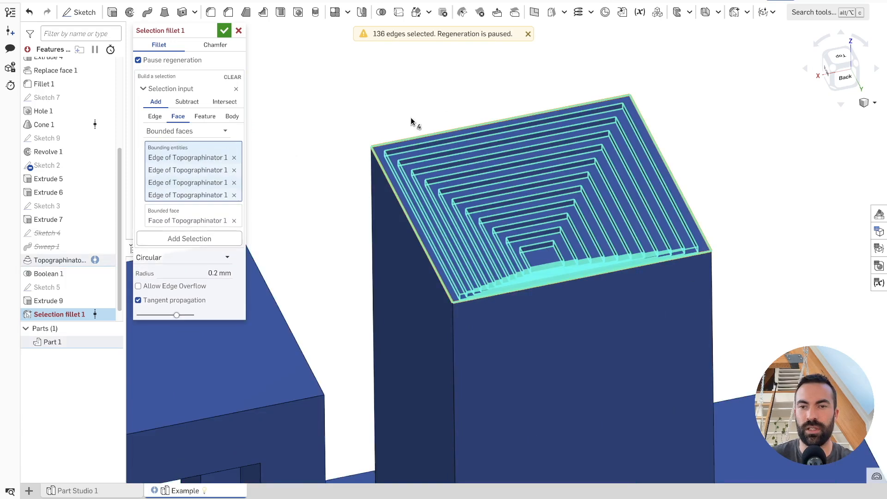
pyautogui.moveTo(164, 65)
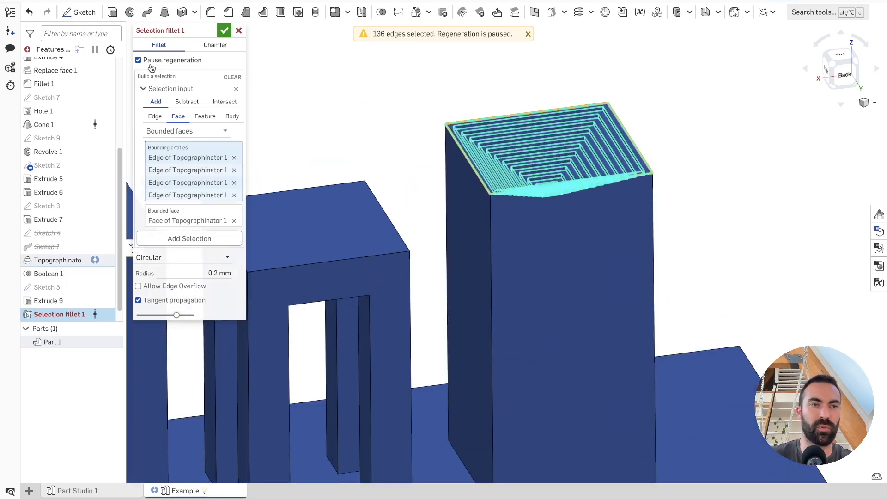
# Step: Unpause regeneration so Selection fillet 1 rounds all 136 groove edges on the block top
pyautogui.click(139, 60)
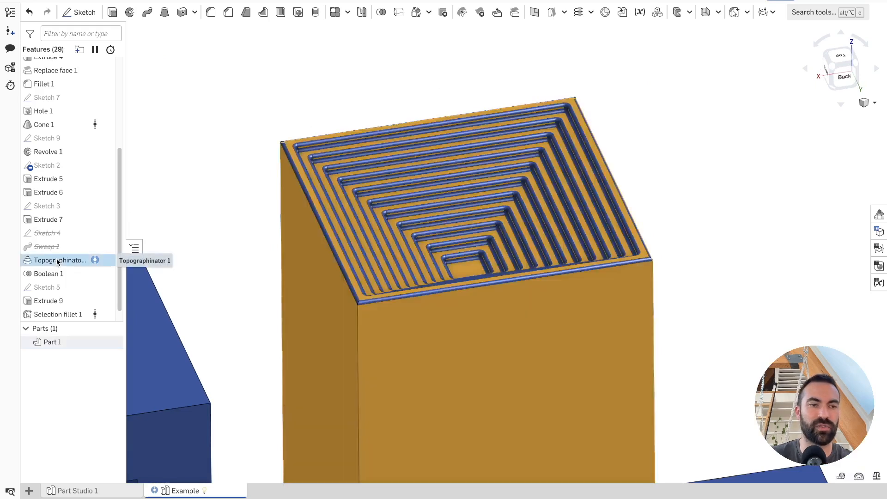
# Step: Edit Topographinator 1 with Final enabled and set Number of Layers to 16
pyautogui.doubleClick(59, 260)
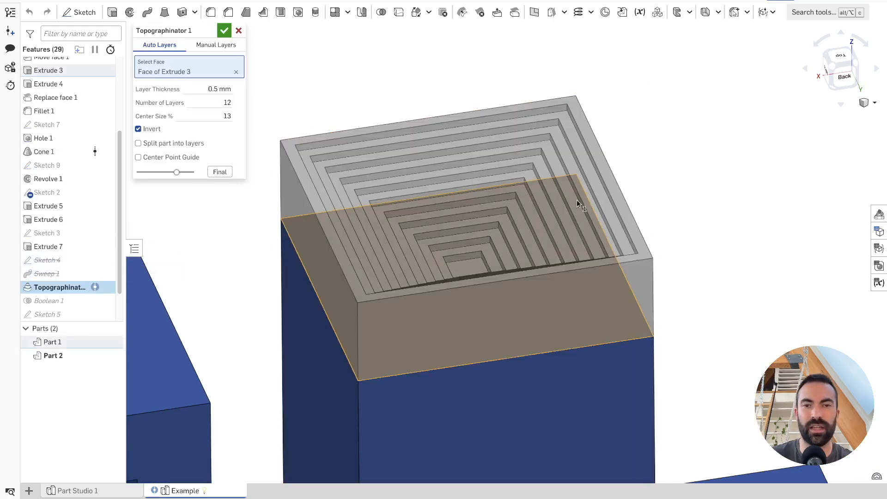
pyautogui.moveTo(246, 148)
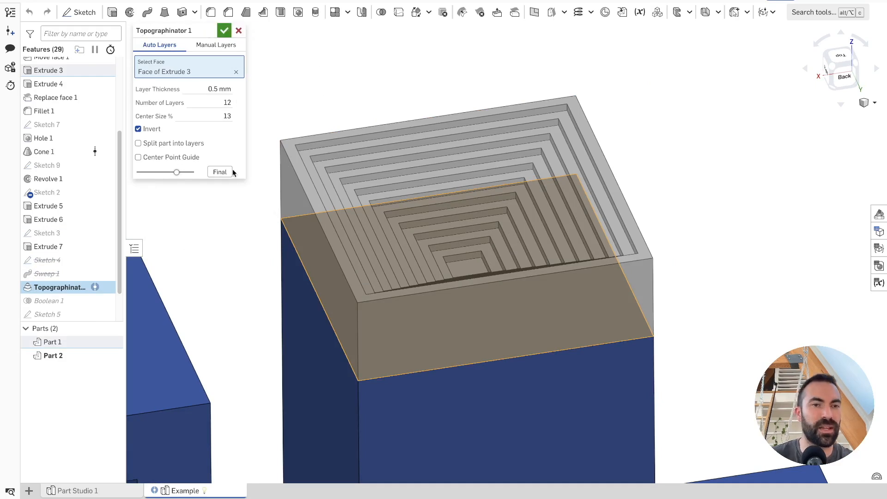
pyautogui.click(220, 171)
pyautogui.write('14')
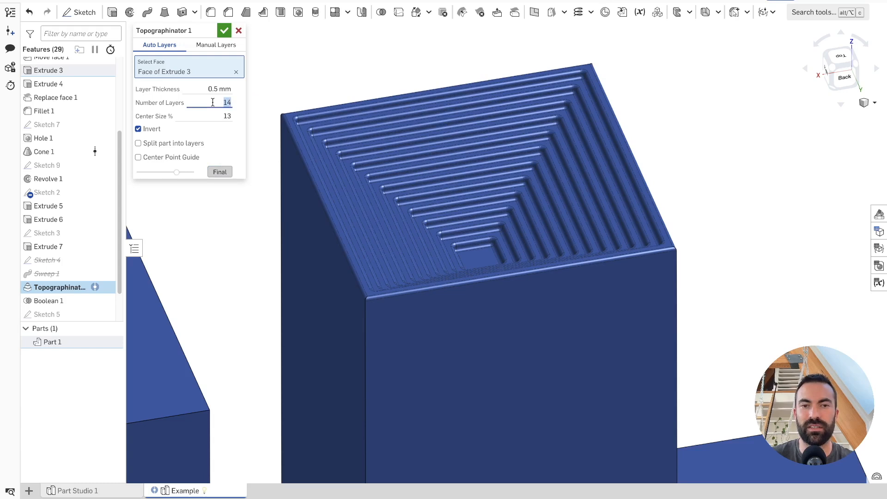
pyautogui.write('16')
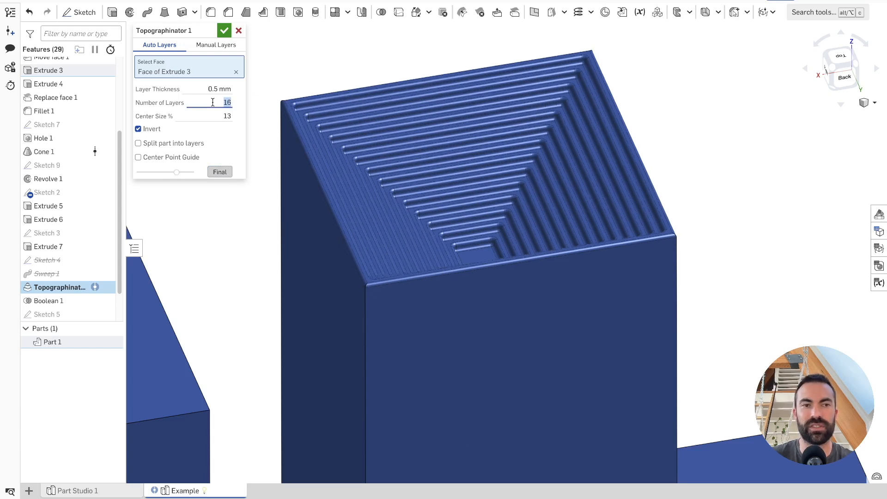
pyautogui.click(224, 30)
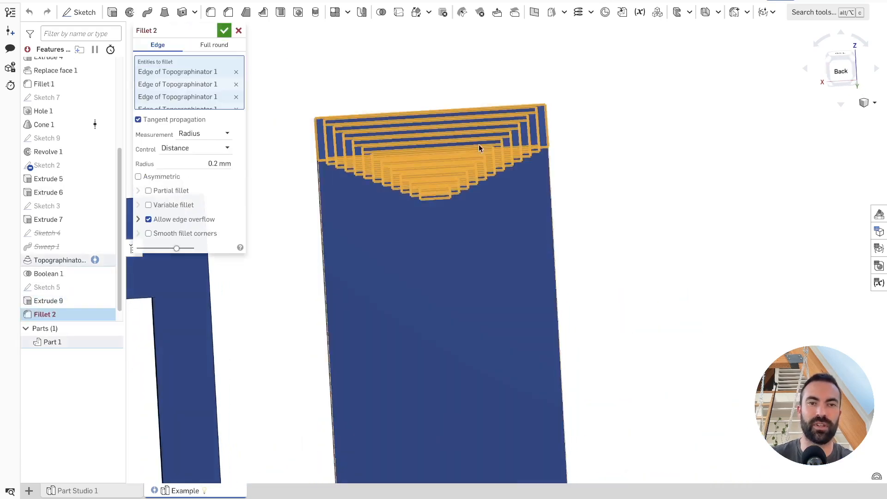
# Step: Reset Topographinator 1 layers to 15 then 16 and leave Fillet 2, returning the part to 28 features
pyautogui.click(224, 30)
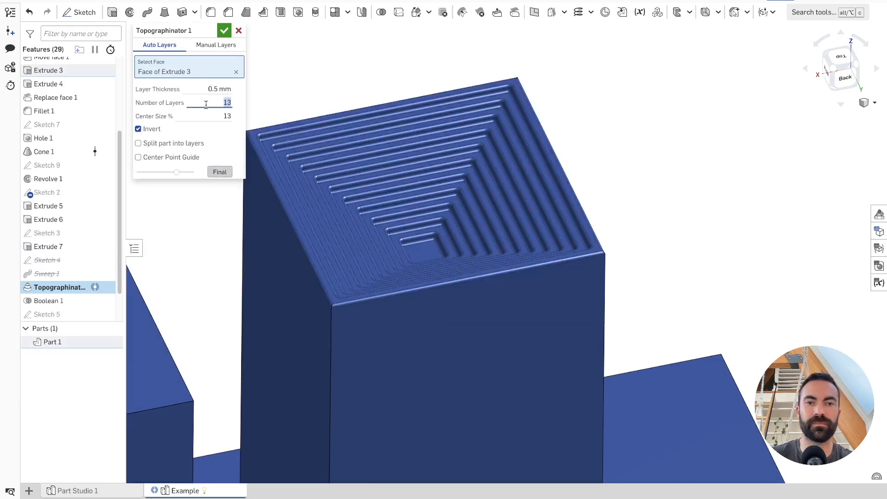
pyautogui.write('15')
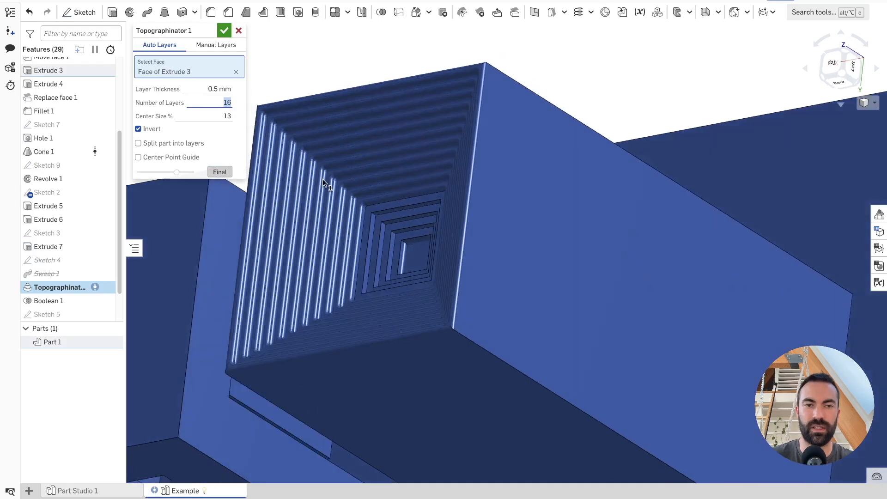
pyautogui.click(225, 30)
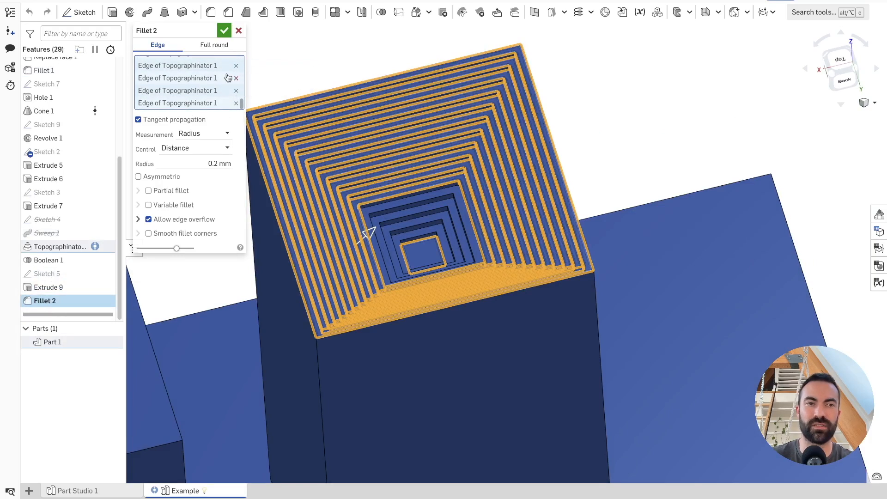
pyautogui.click(223, 31)
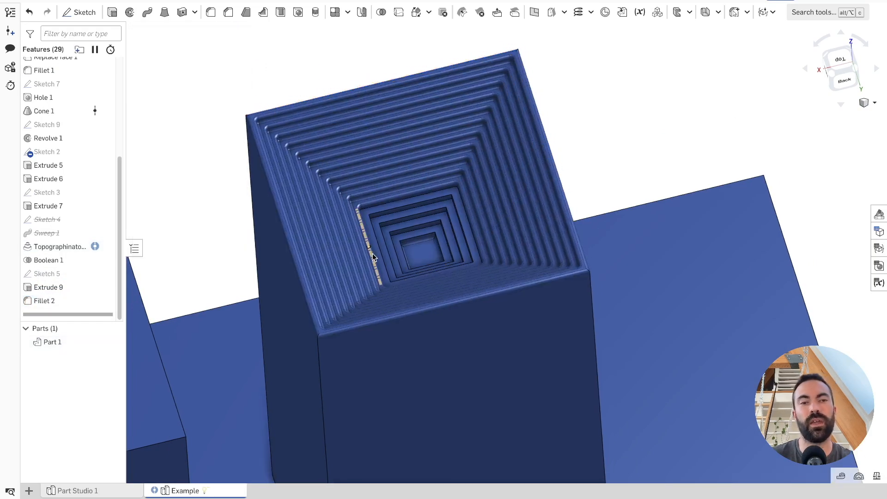
pyautogui.scroll(-3)
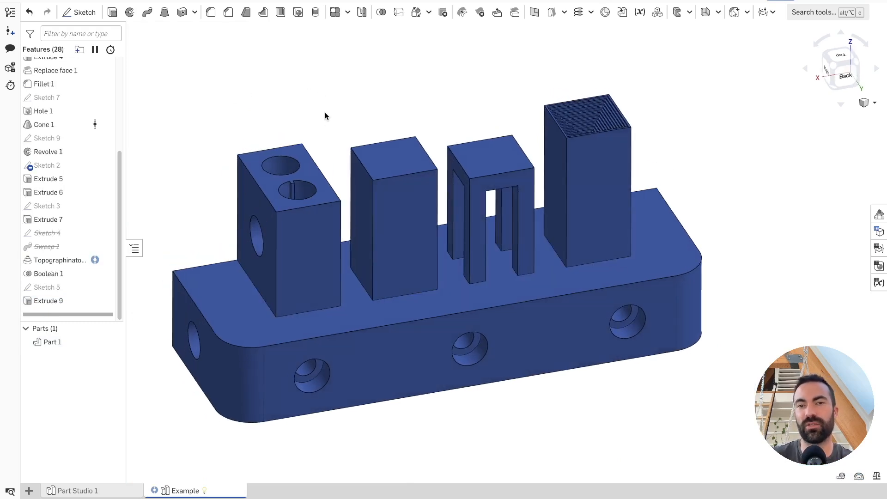
pyautogui.click(111, 12)
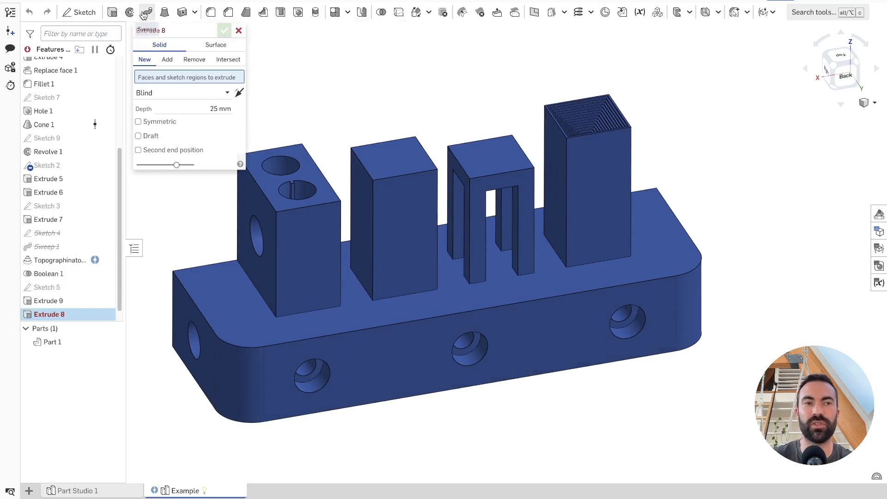
pyautogui.click(225, 31)
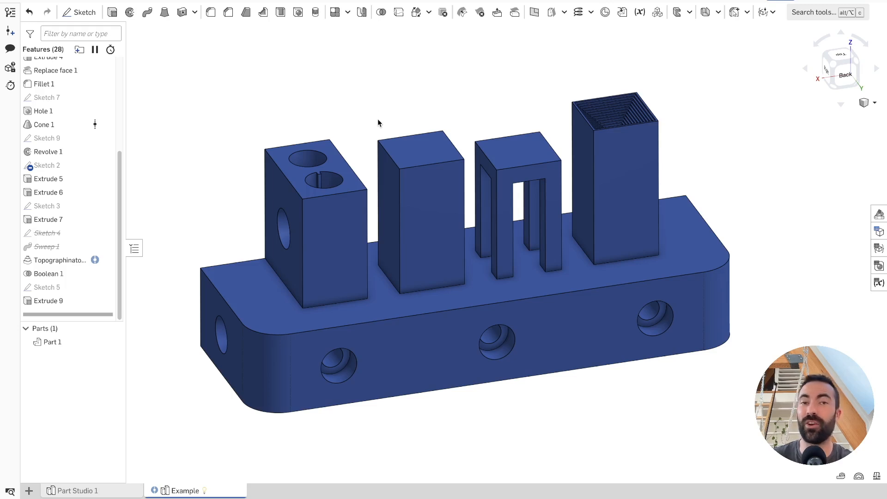
pyautogui.moveTo(251, 76)
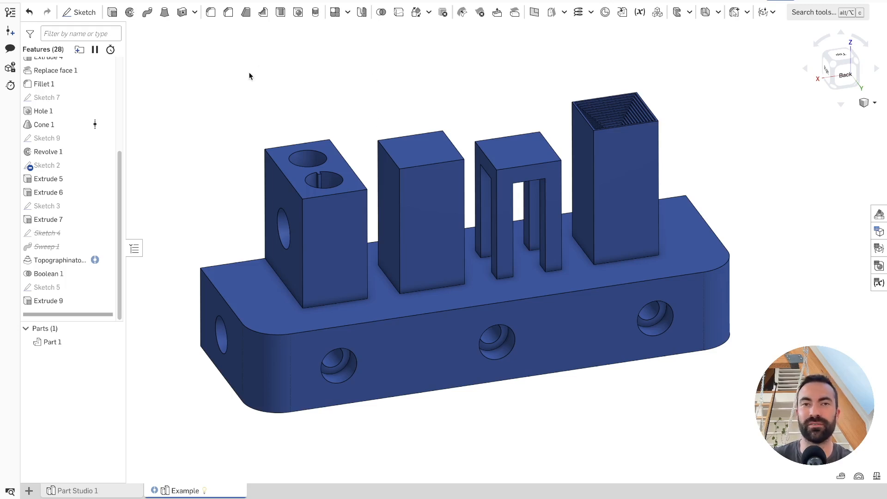
pyautogui.moveTo(213, 88)
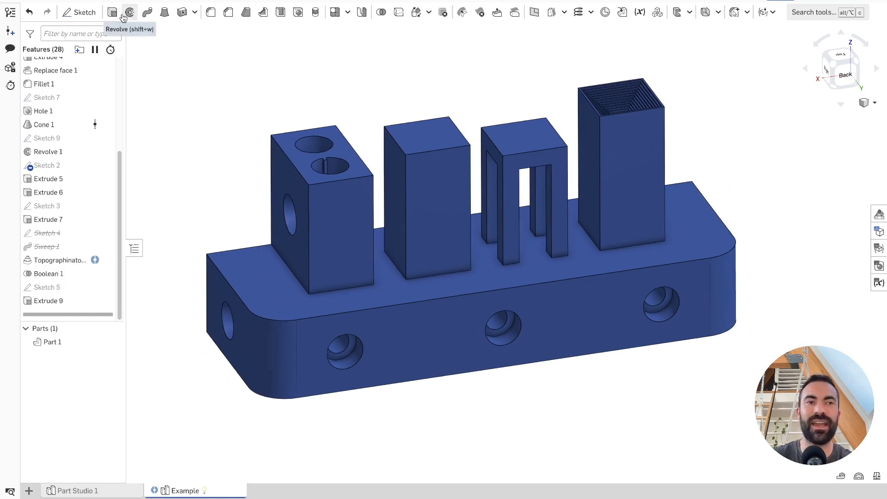
pyautogui.click(132, 12)
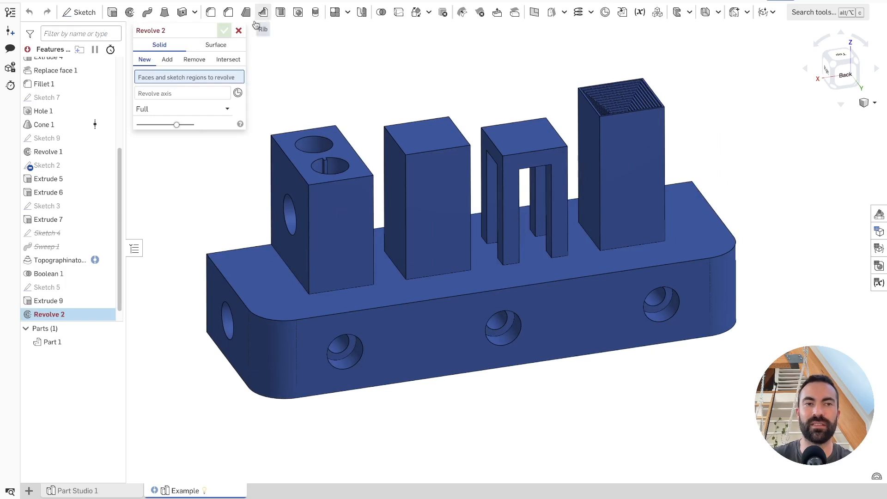
pyautogui.click(238, 29)
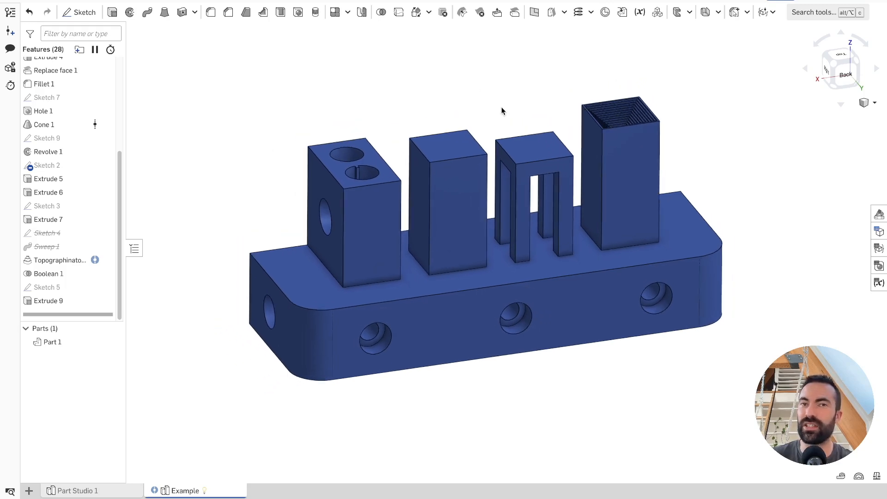
pyautogui.moveTo(505, 109)
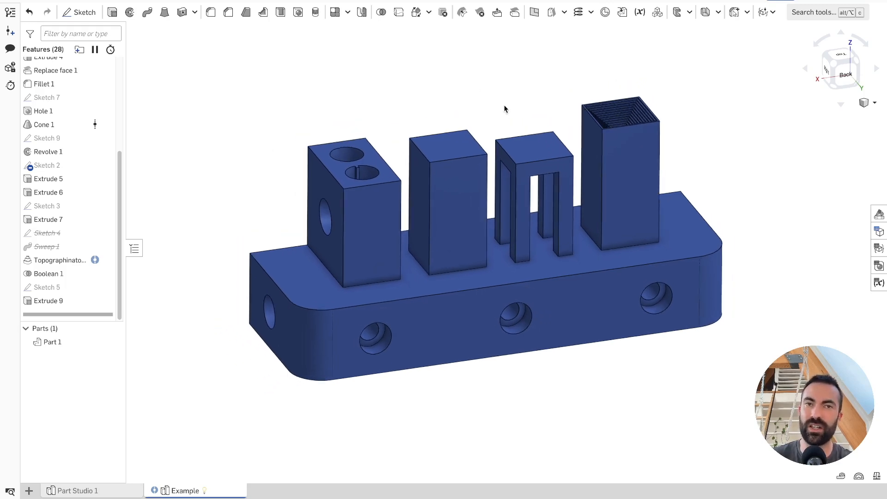